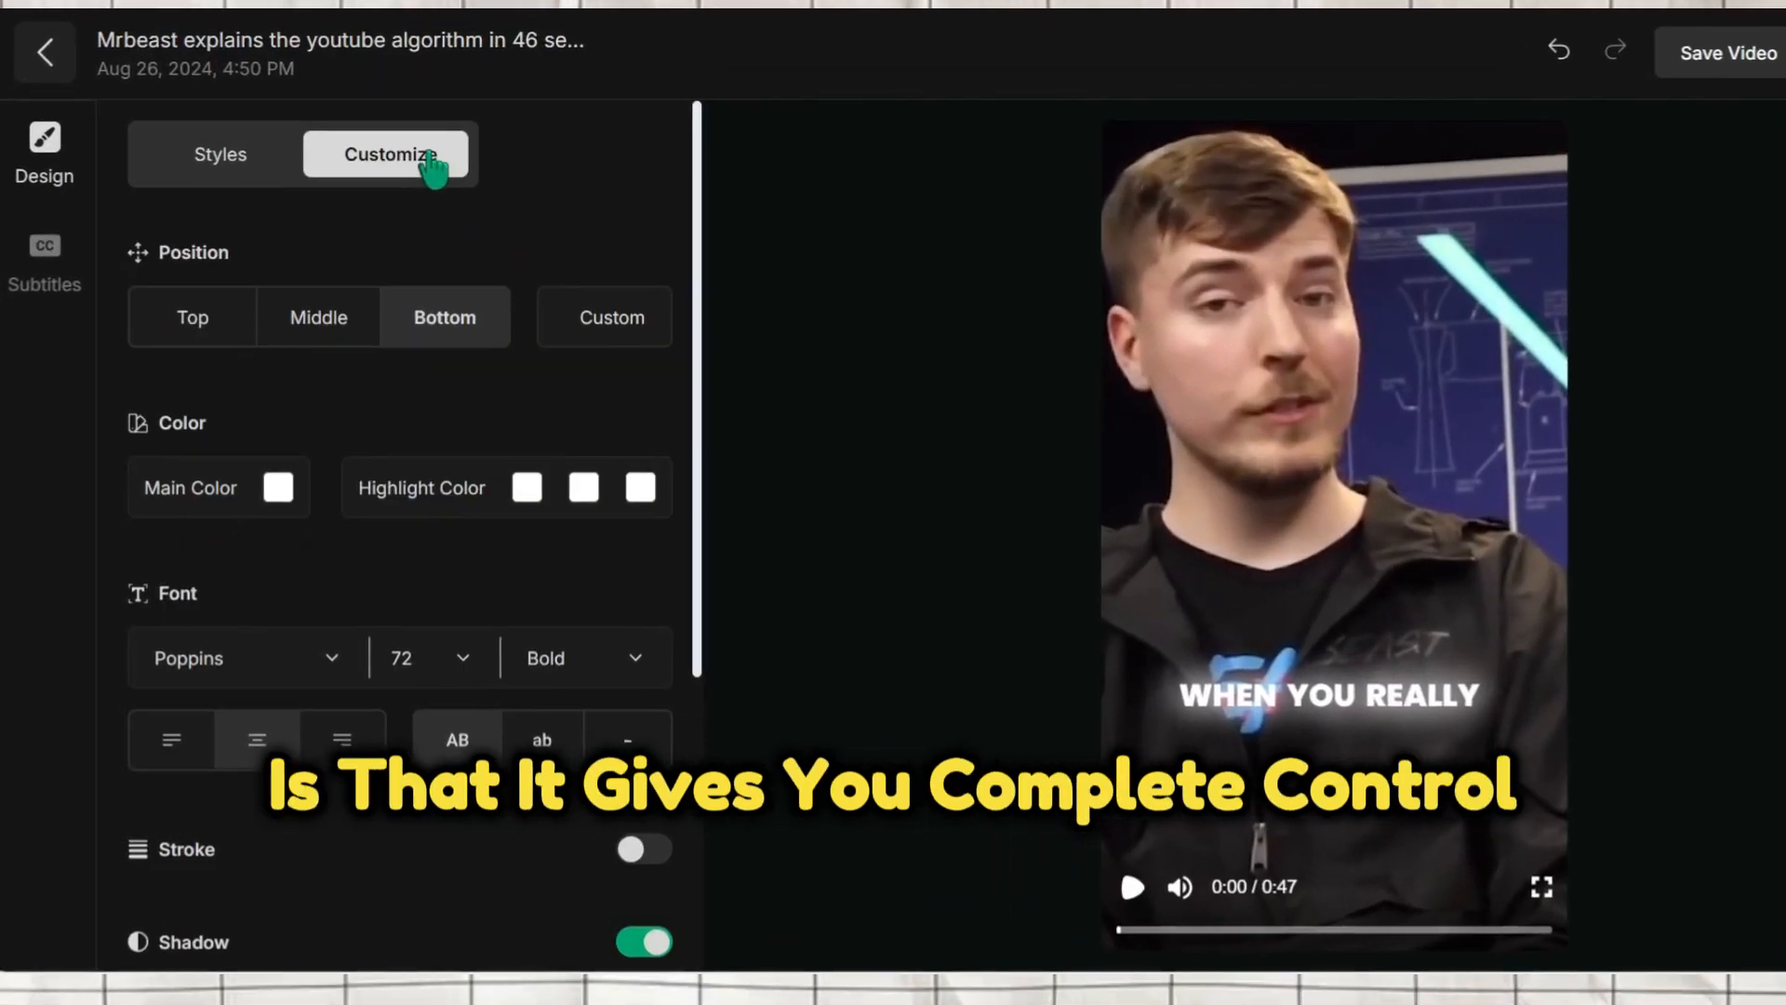
Change the first caption highlight colour from white to yellow
click(275, 487)
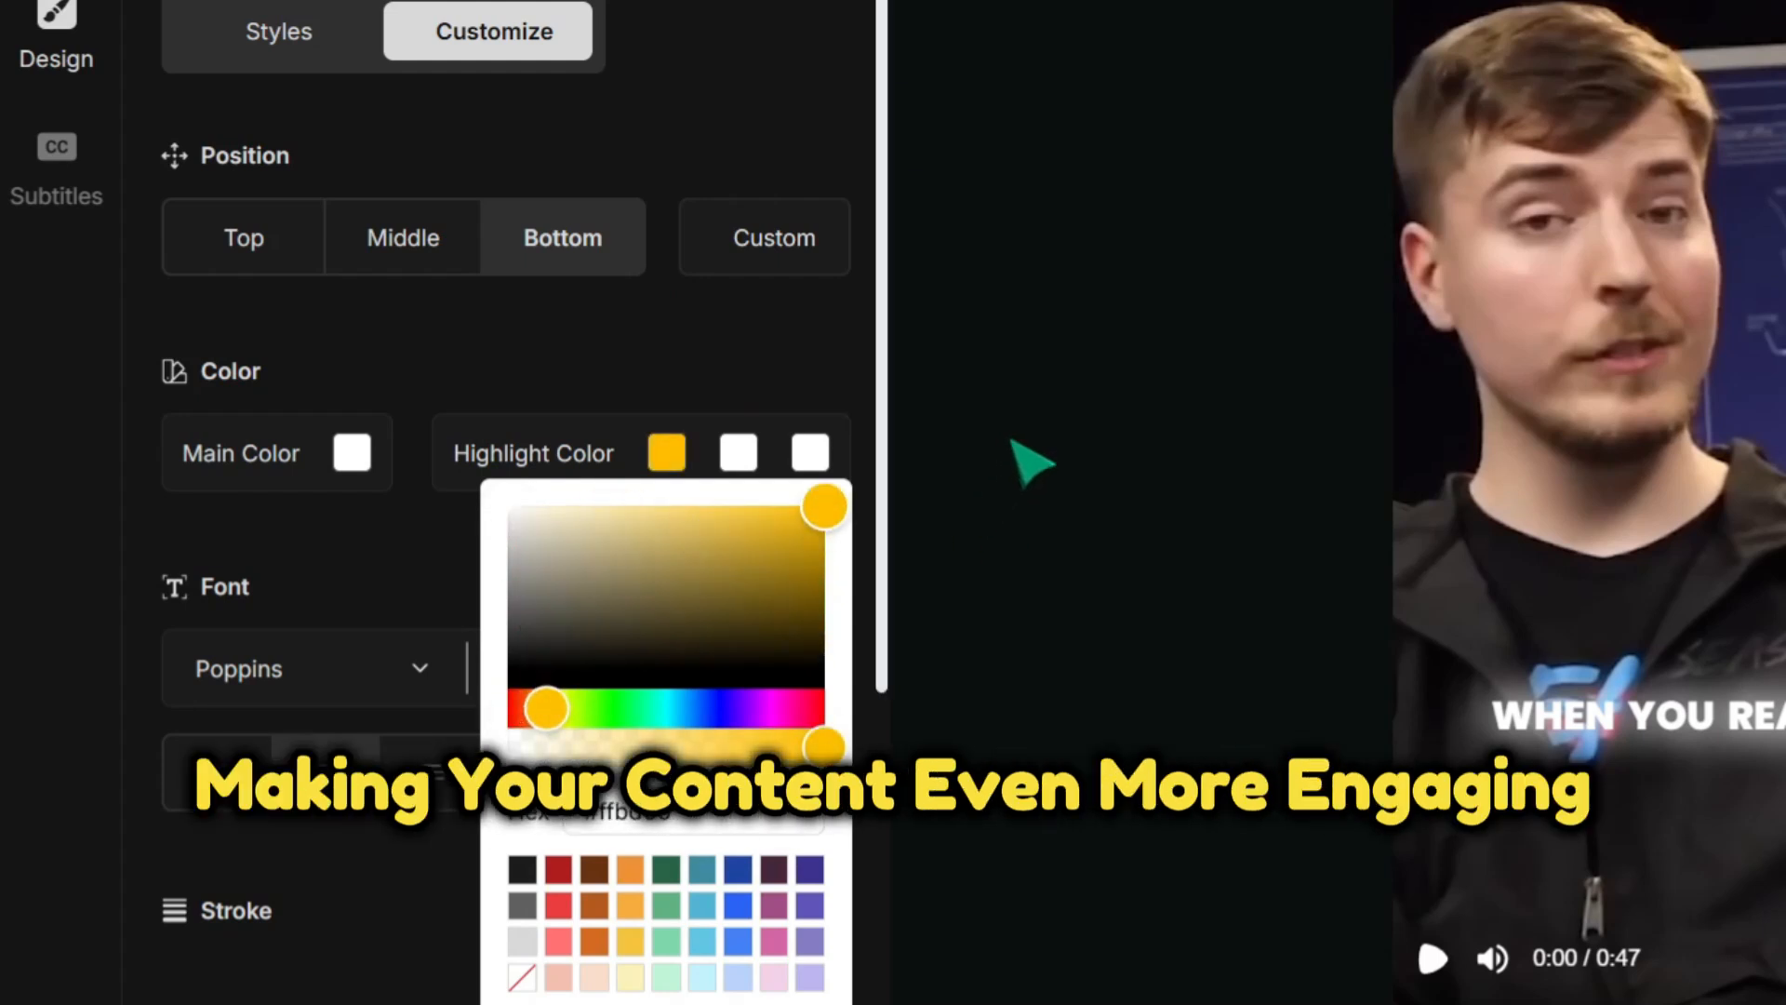
click(1031, 463)
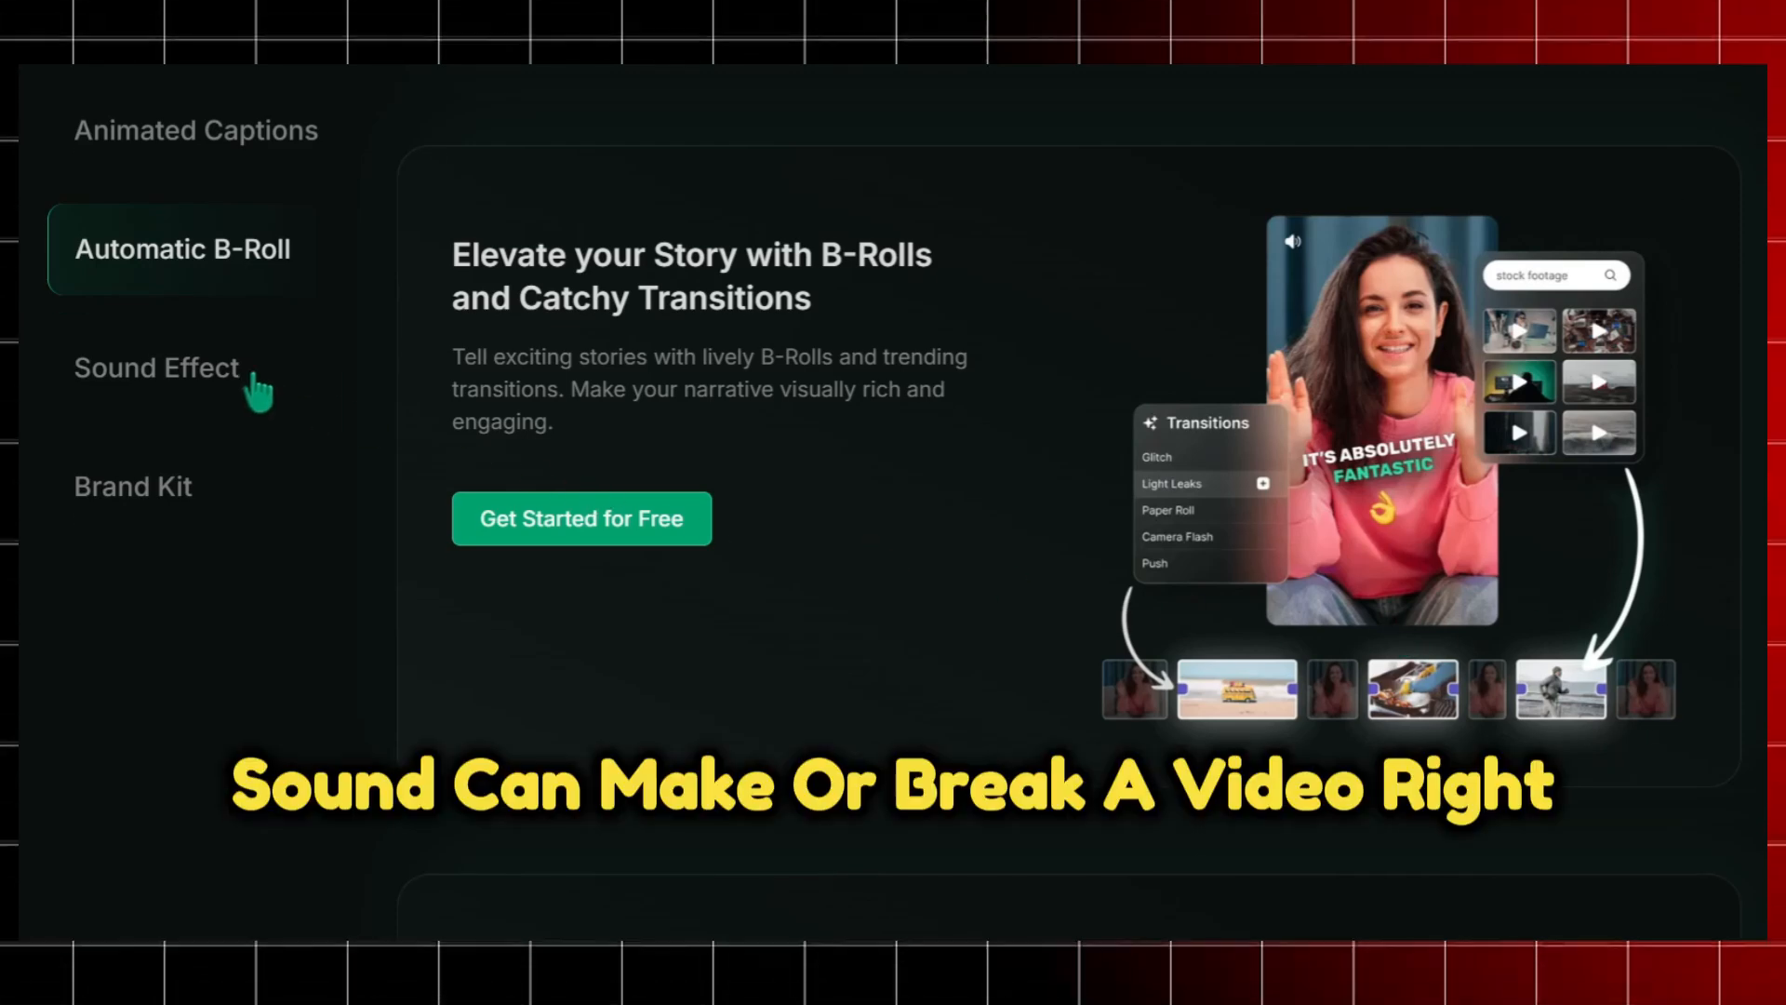
Show the Sound Effect overview covering sound effects and background music
click(158, 366)
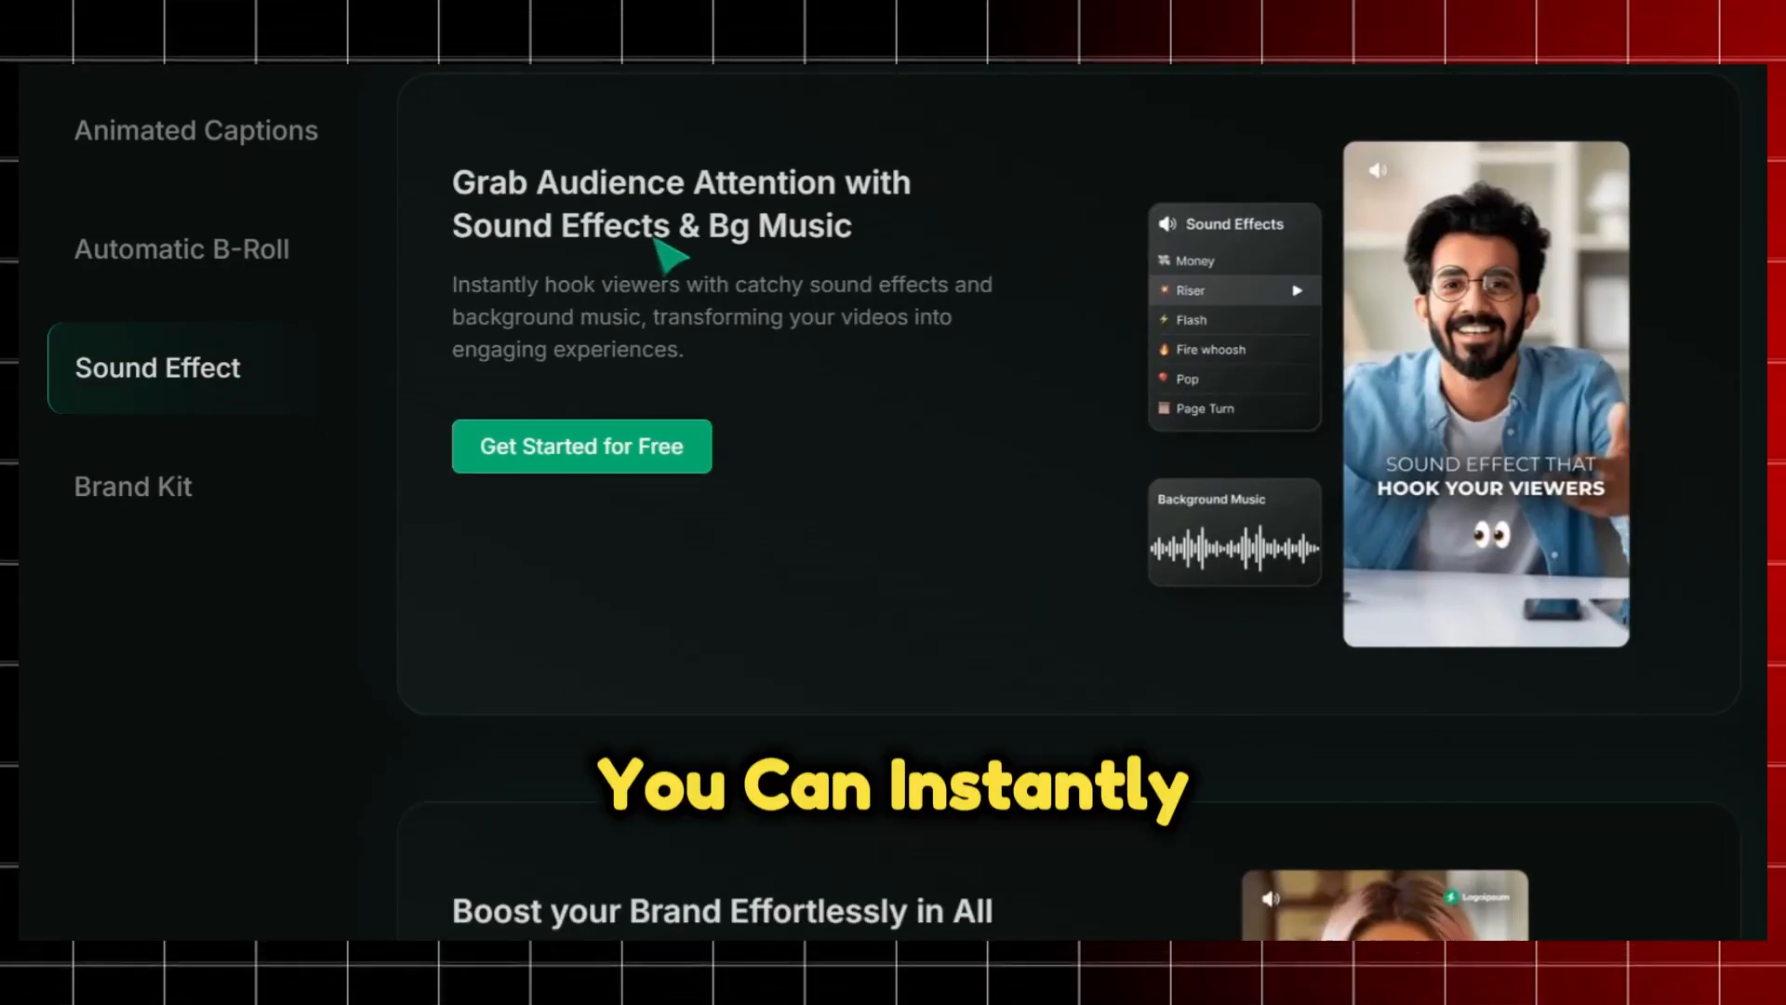
mouse_move(1242, 325)
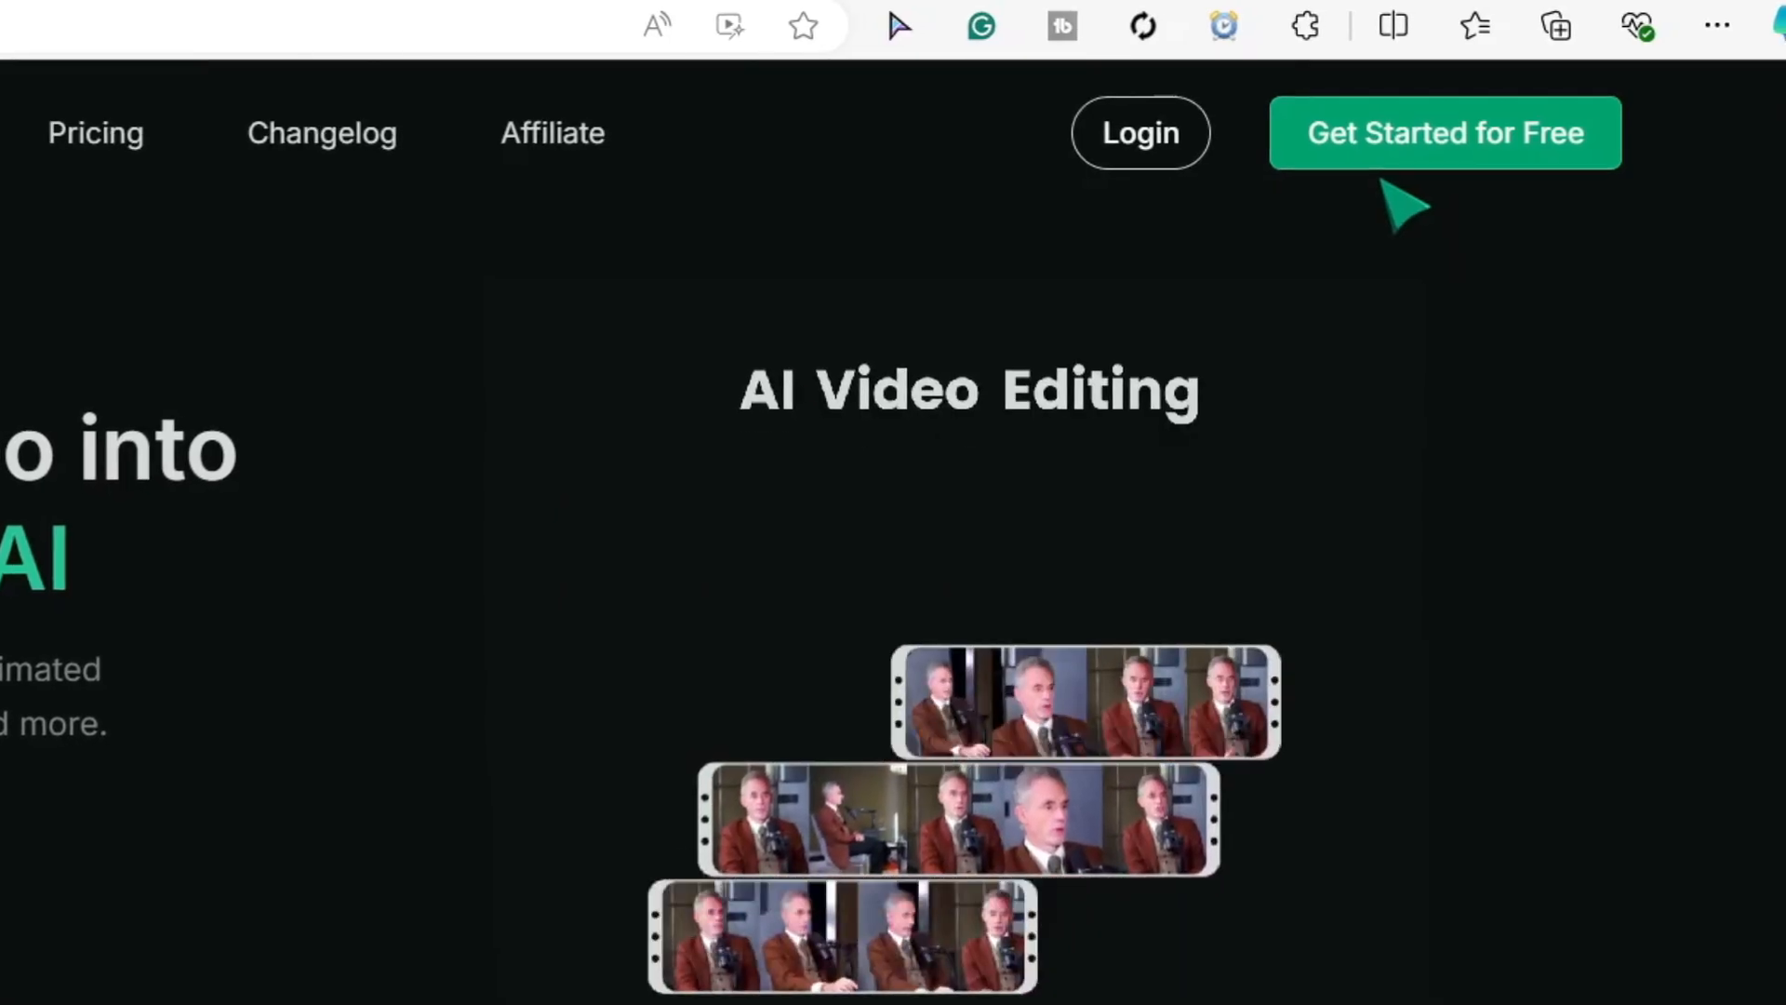
Import the MrBeast algorithm clip, set its language to English, and process it
click(1443, 132)
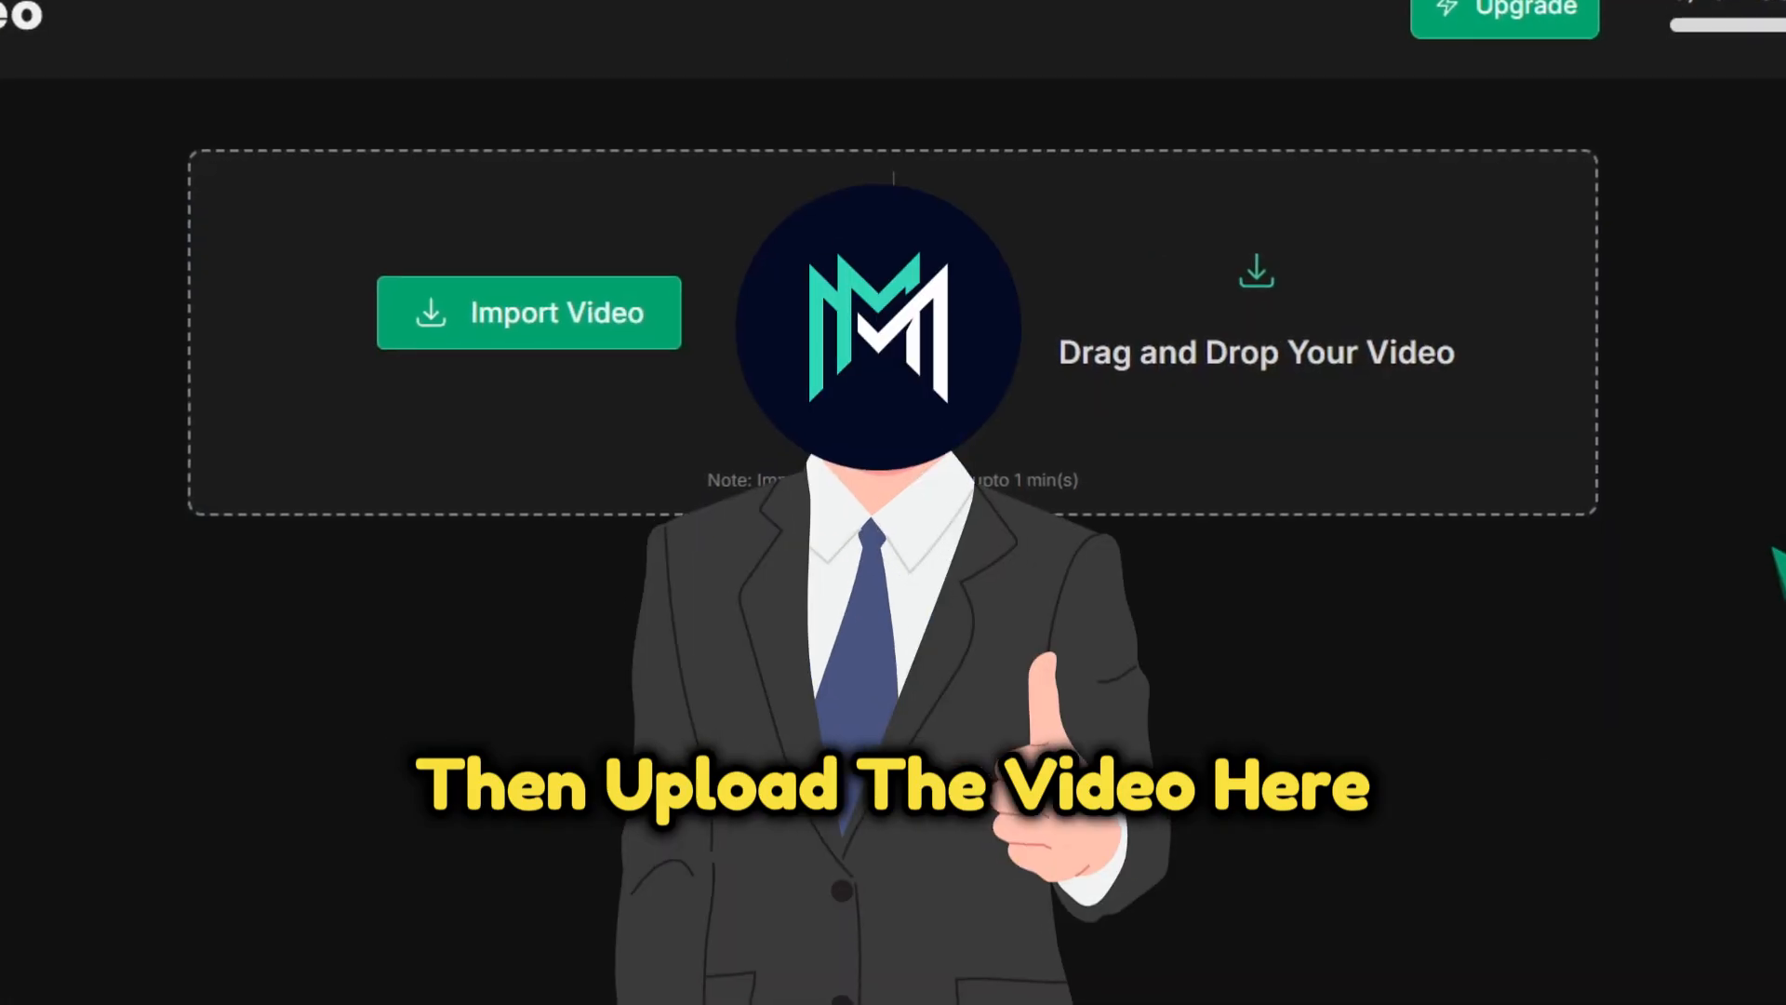
click(528, 313)
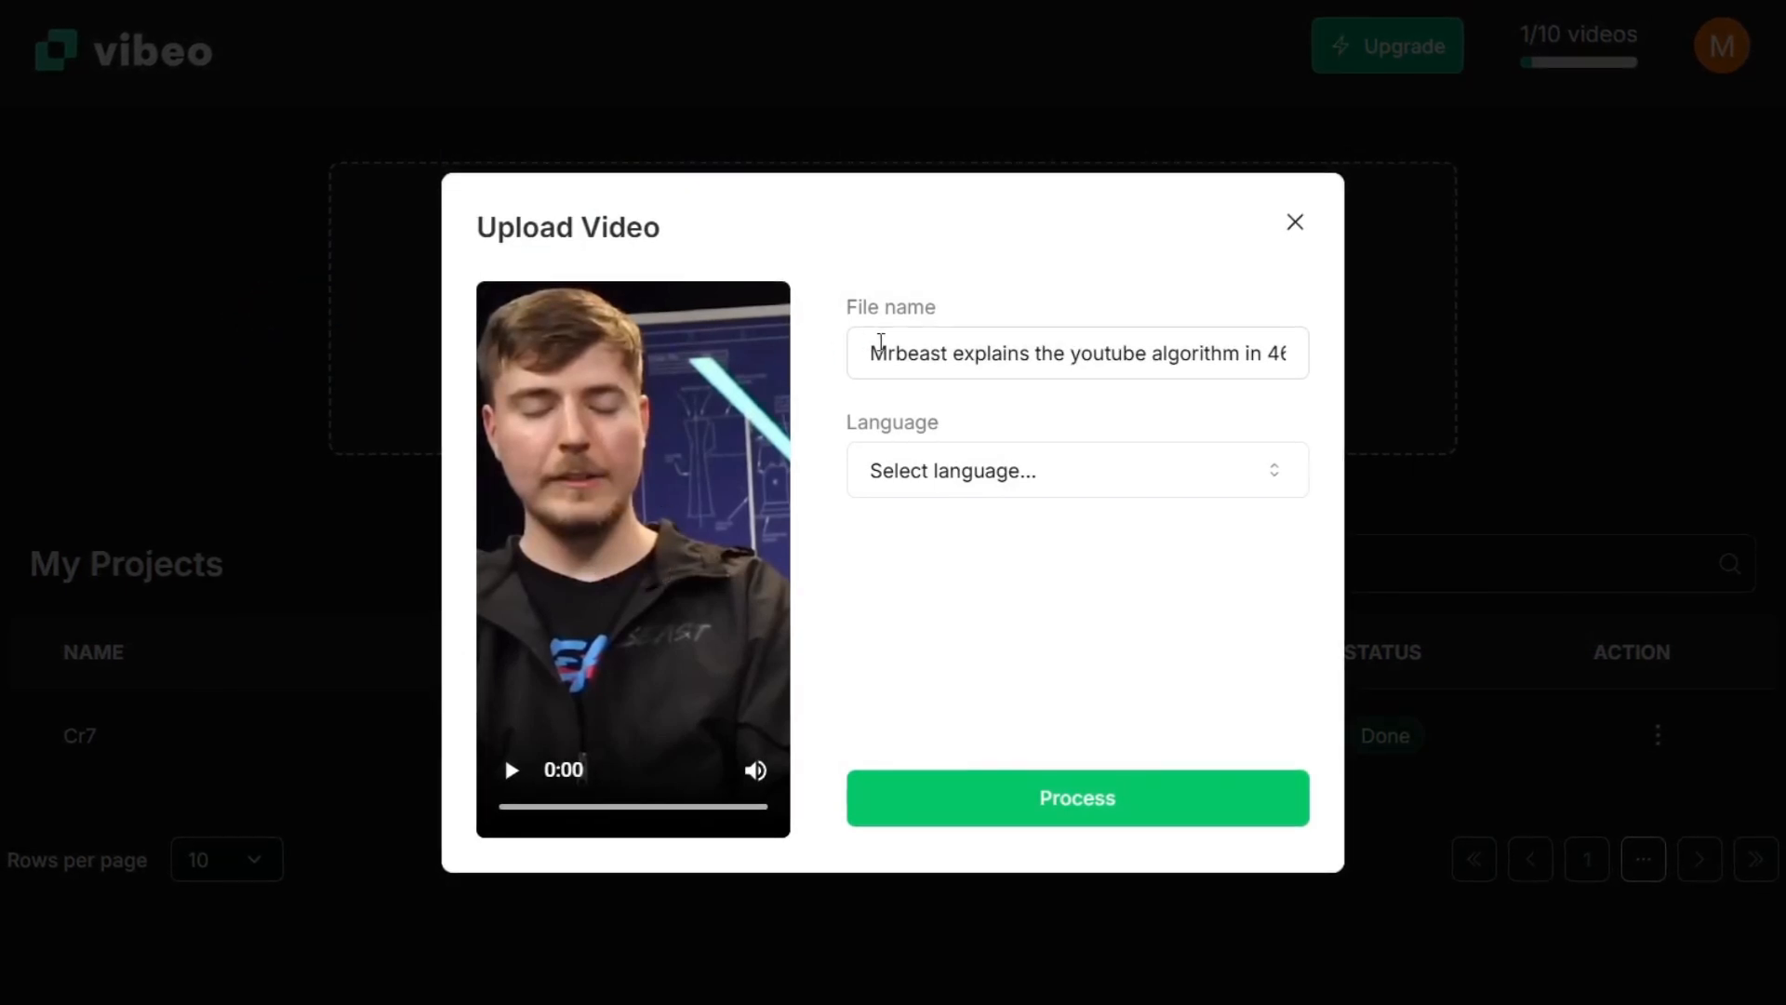
mouse_move(1070, 456)
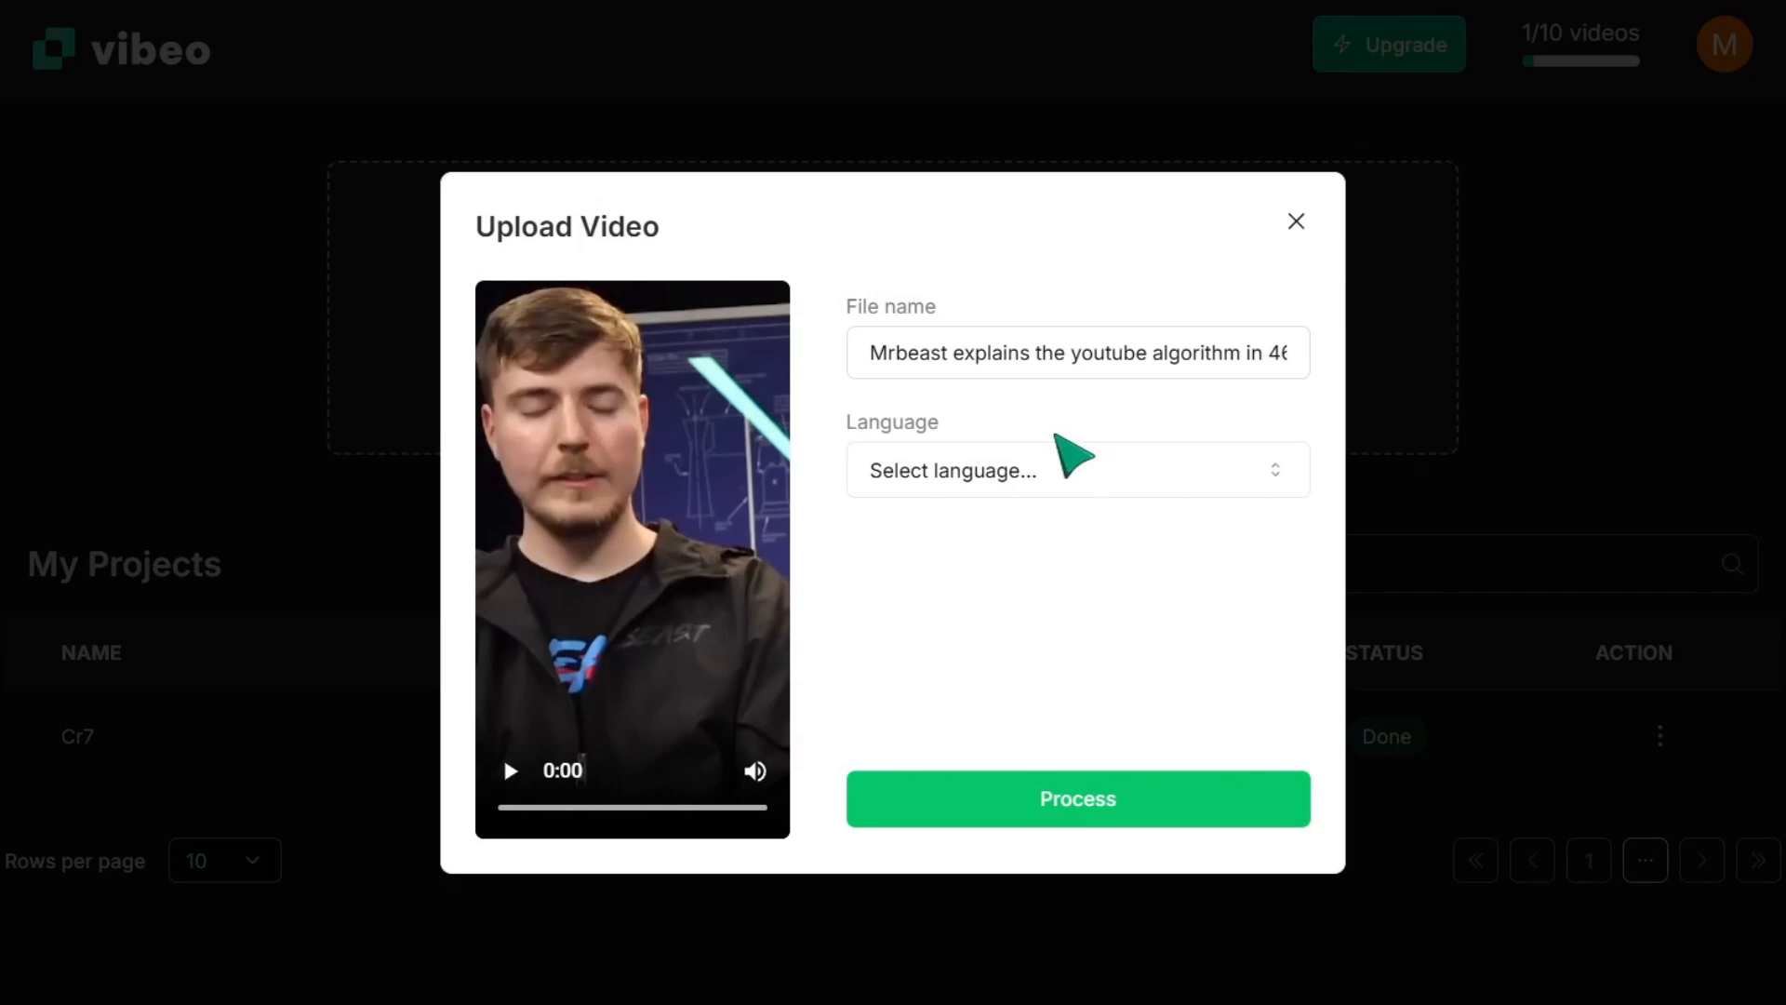
mouse_move(1069, 478)
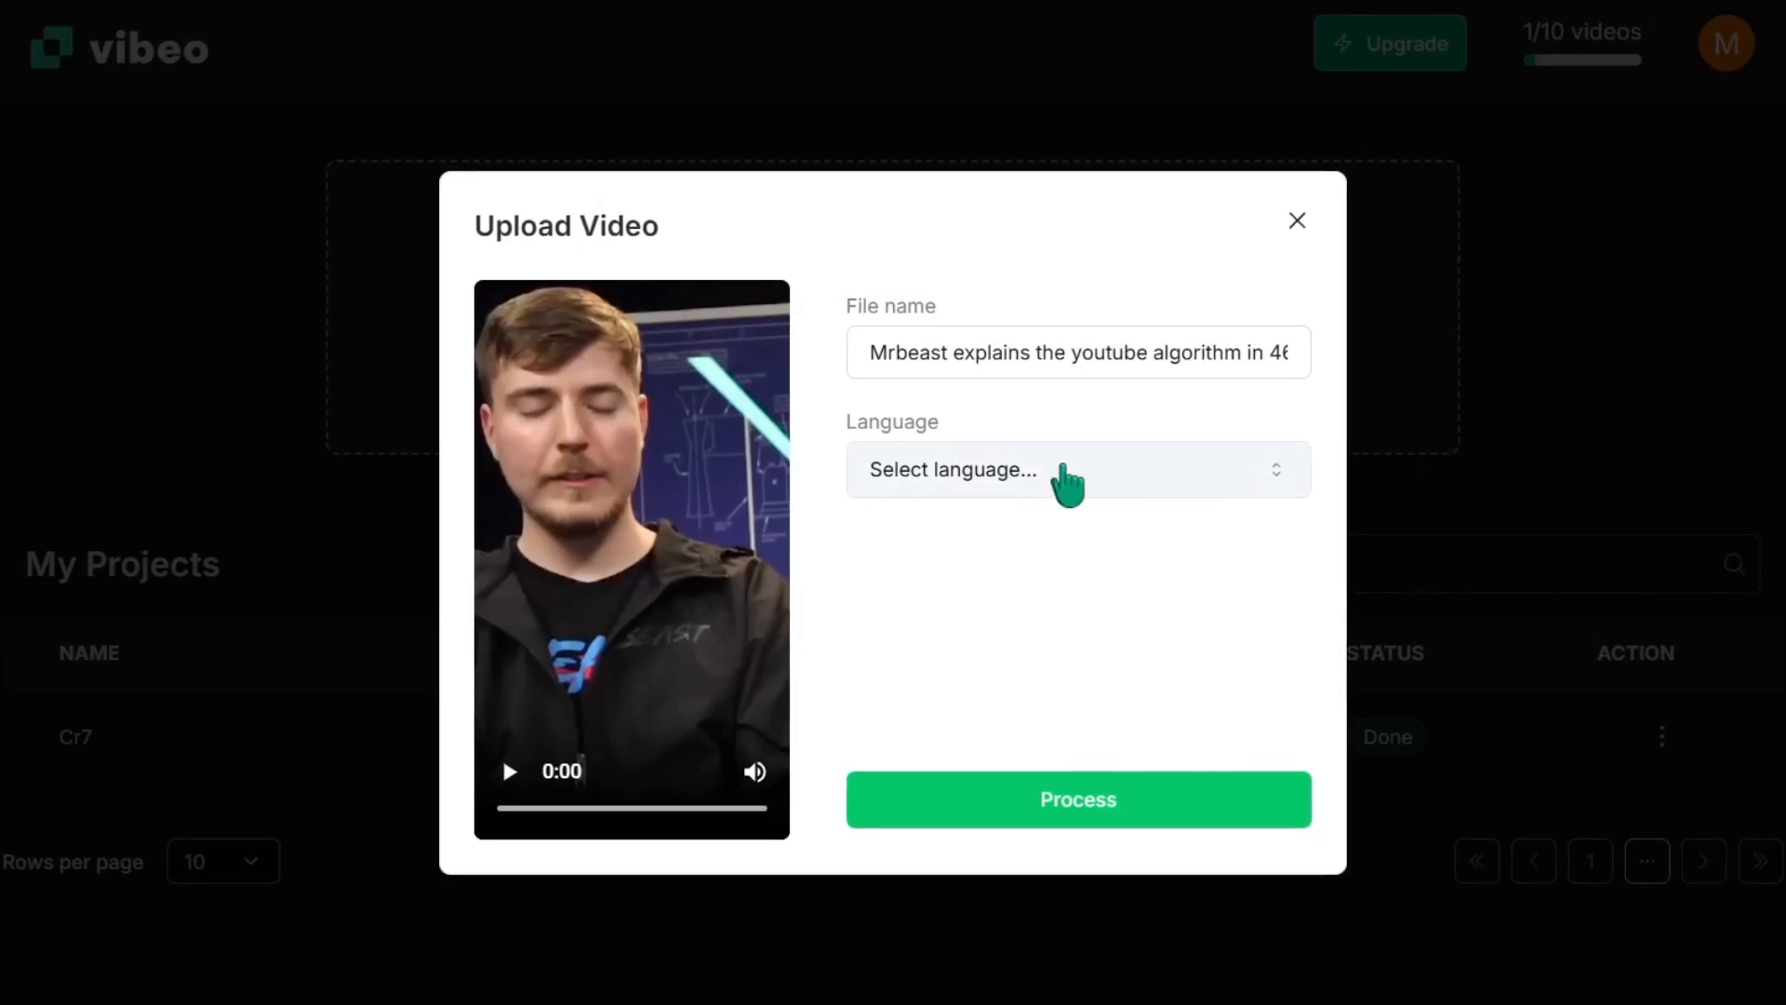
click(1076, 468)
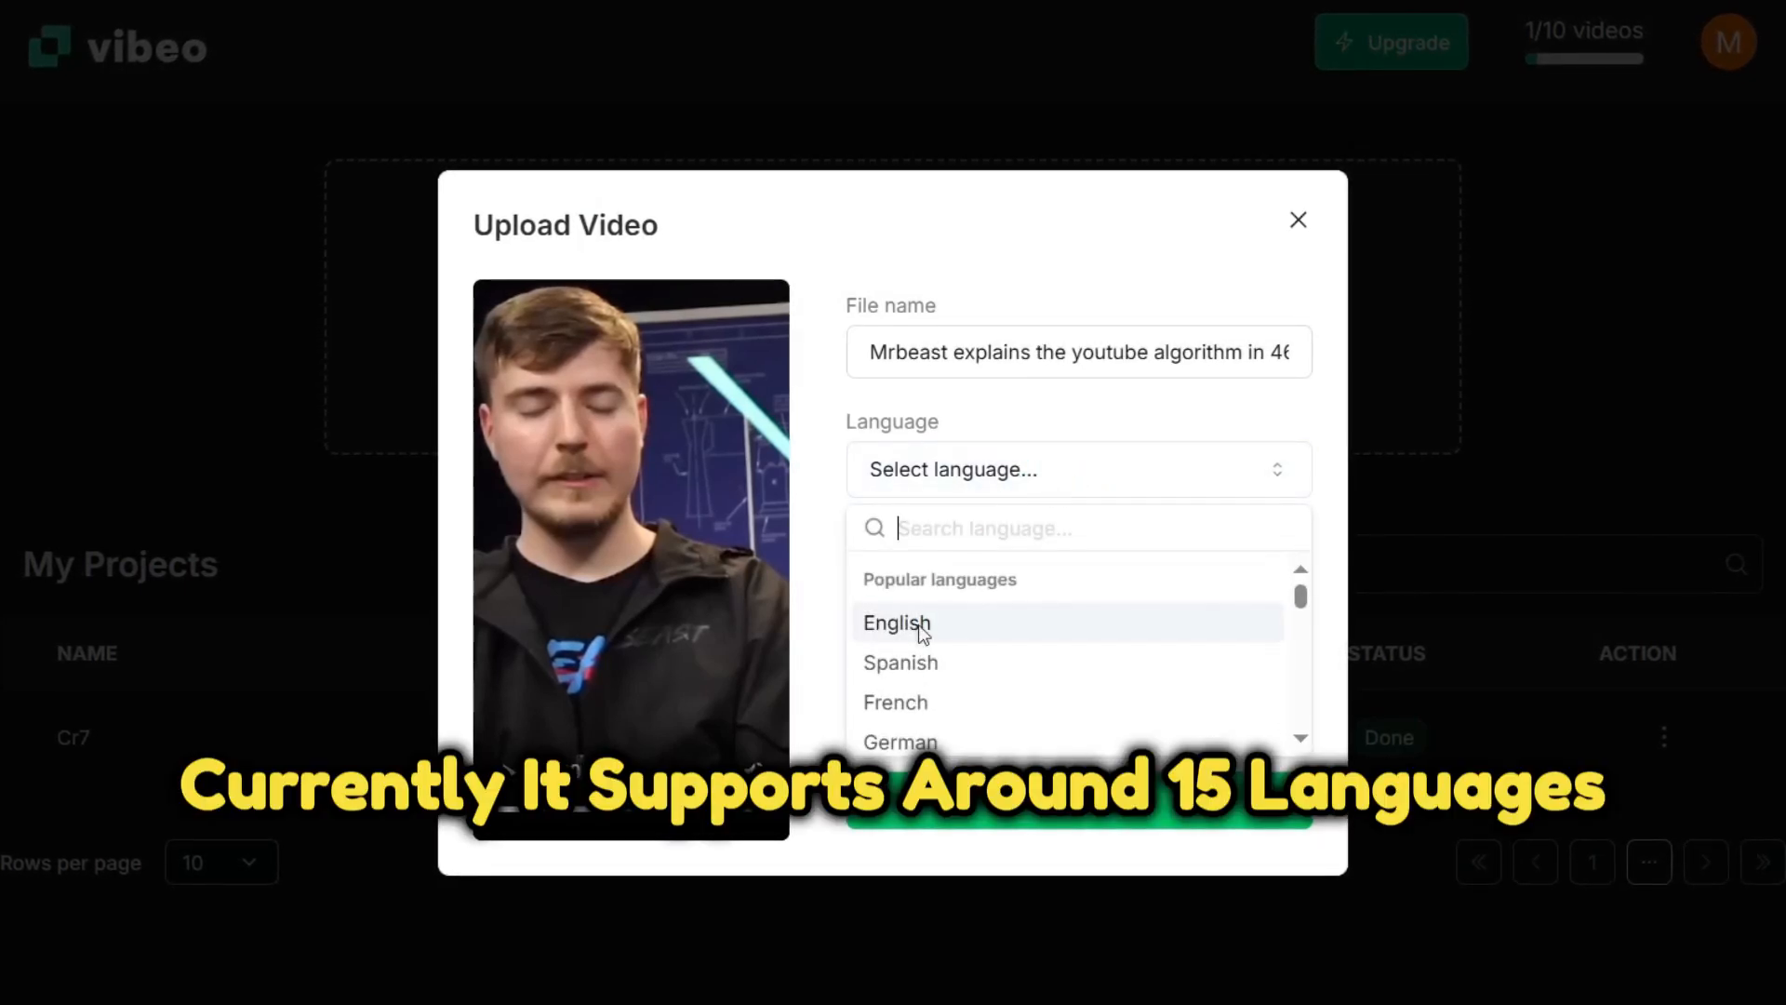
click(897, 623)
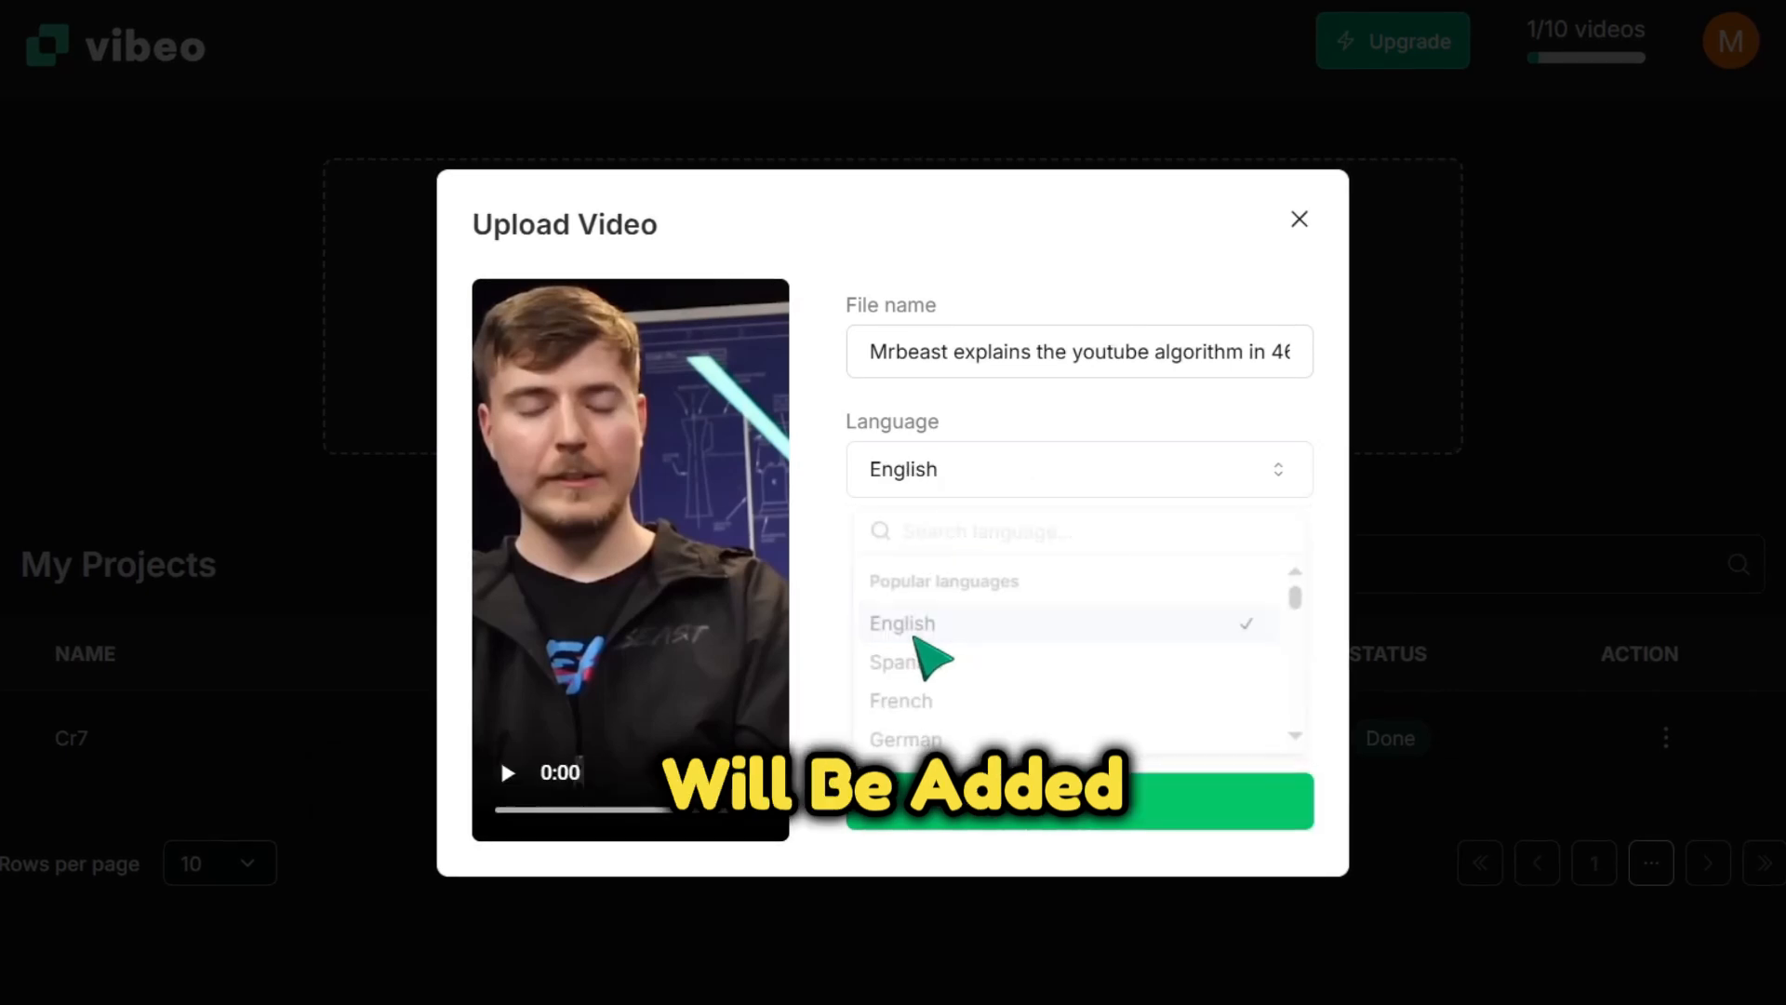
click(902, 623)
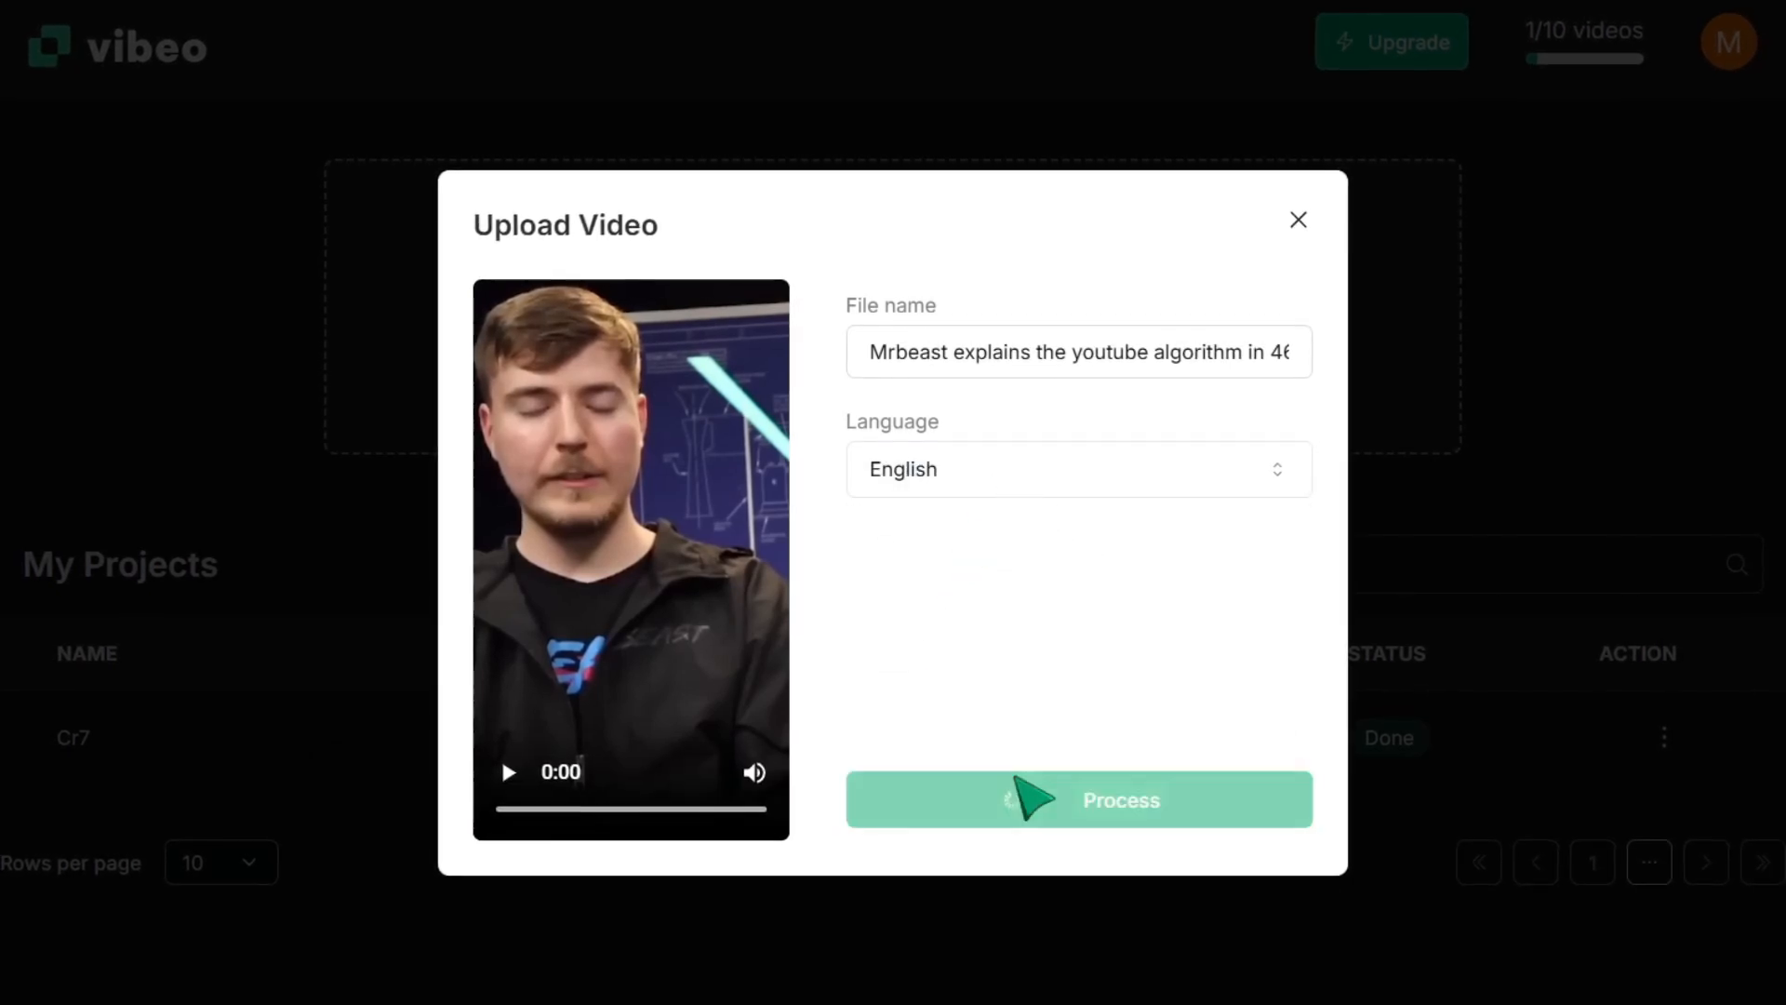
click(1077, 798)
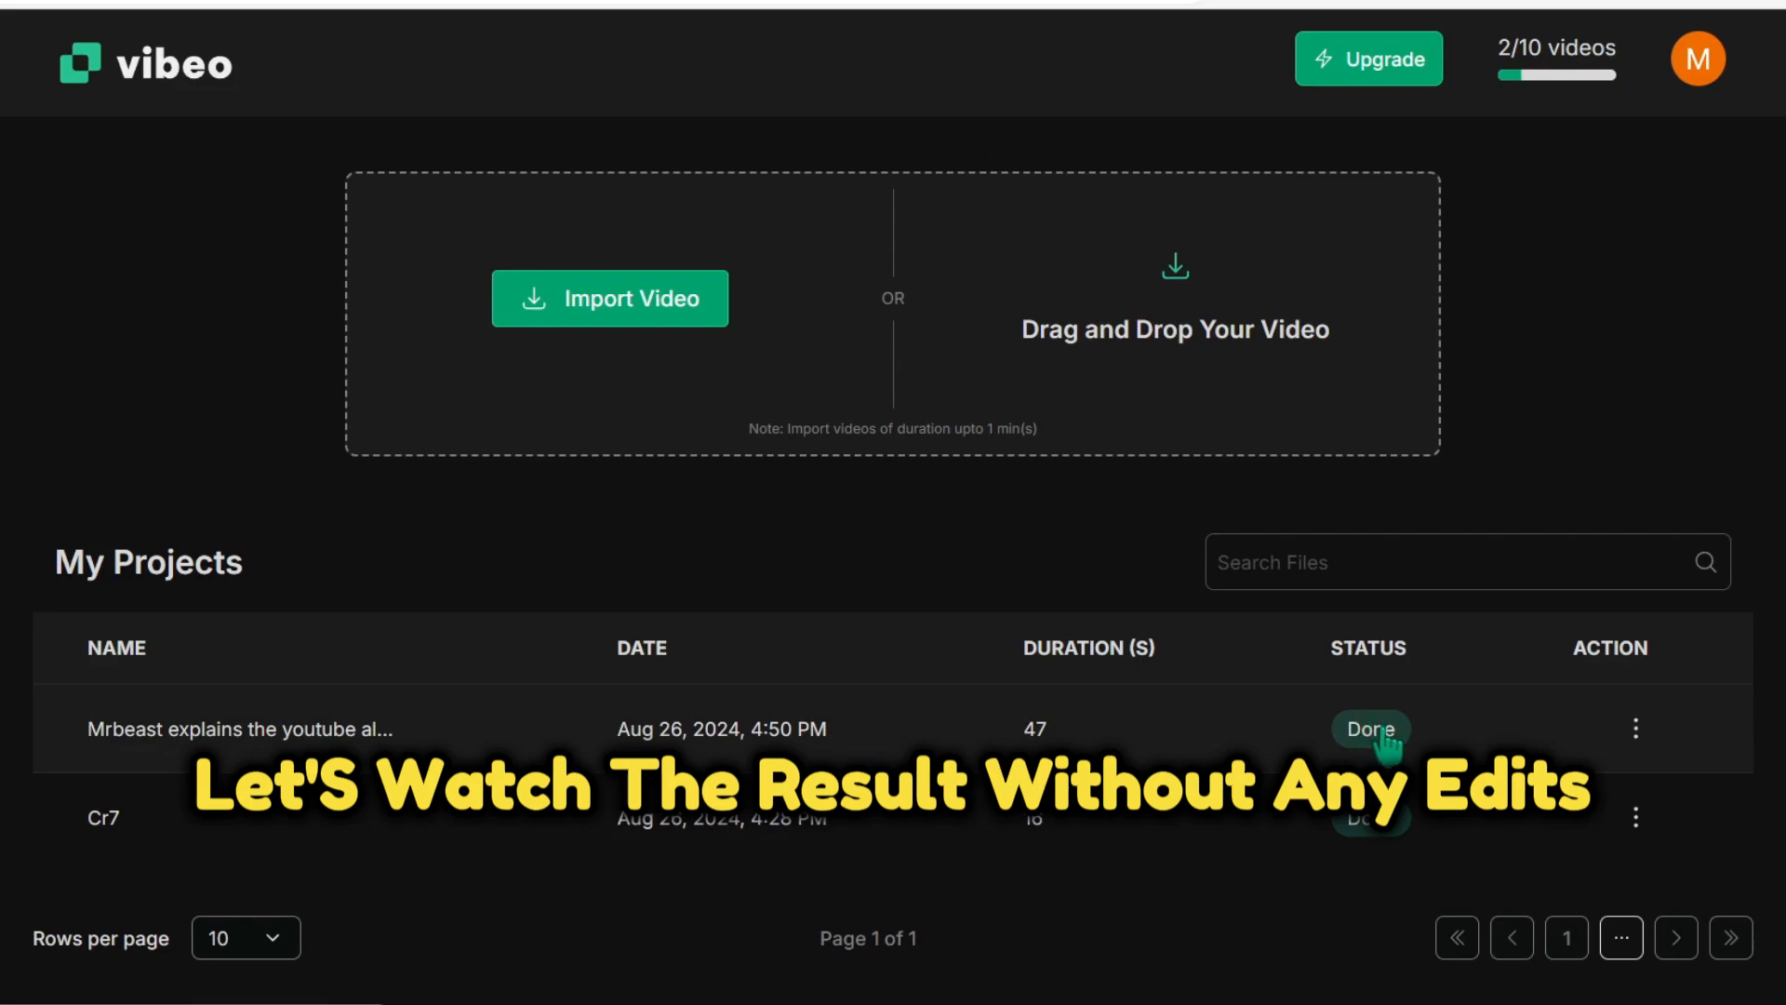
Open the Done MrBeast project from My Projects in the caption editor
click(239, 729)
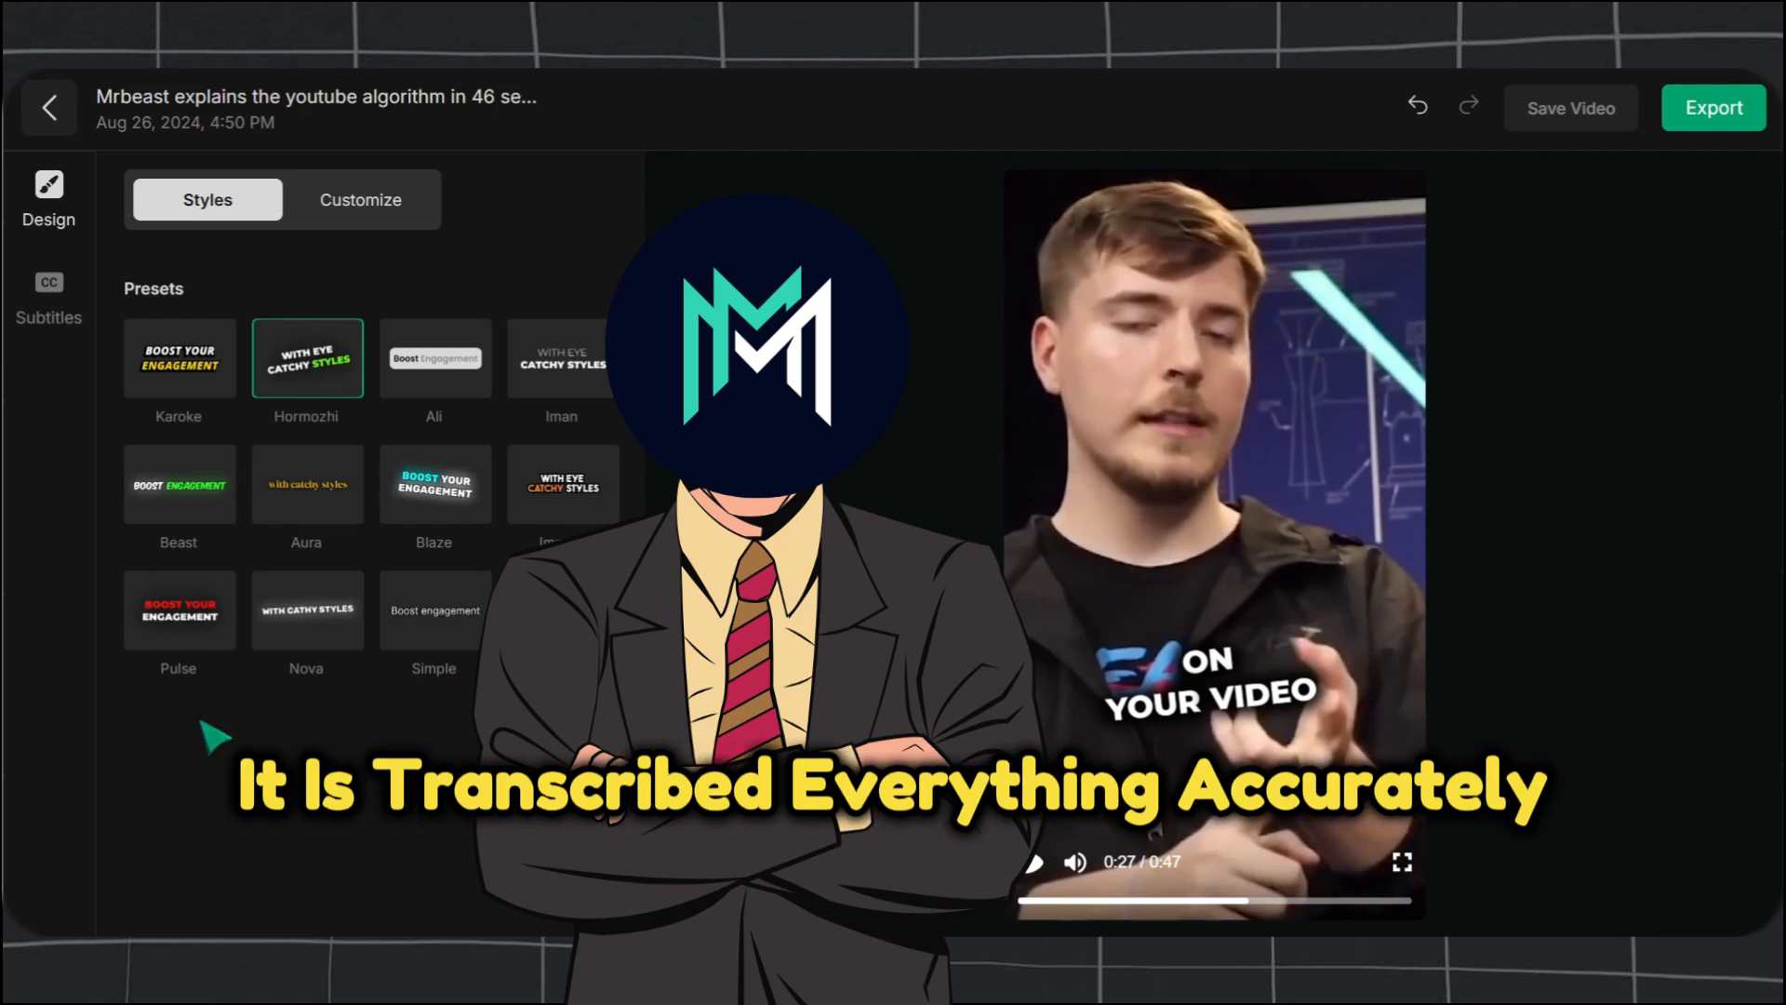
click(178, 356)
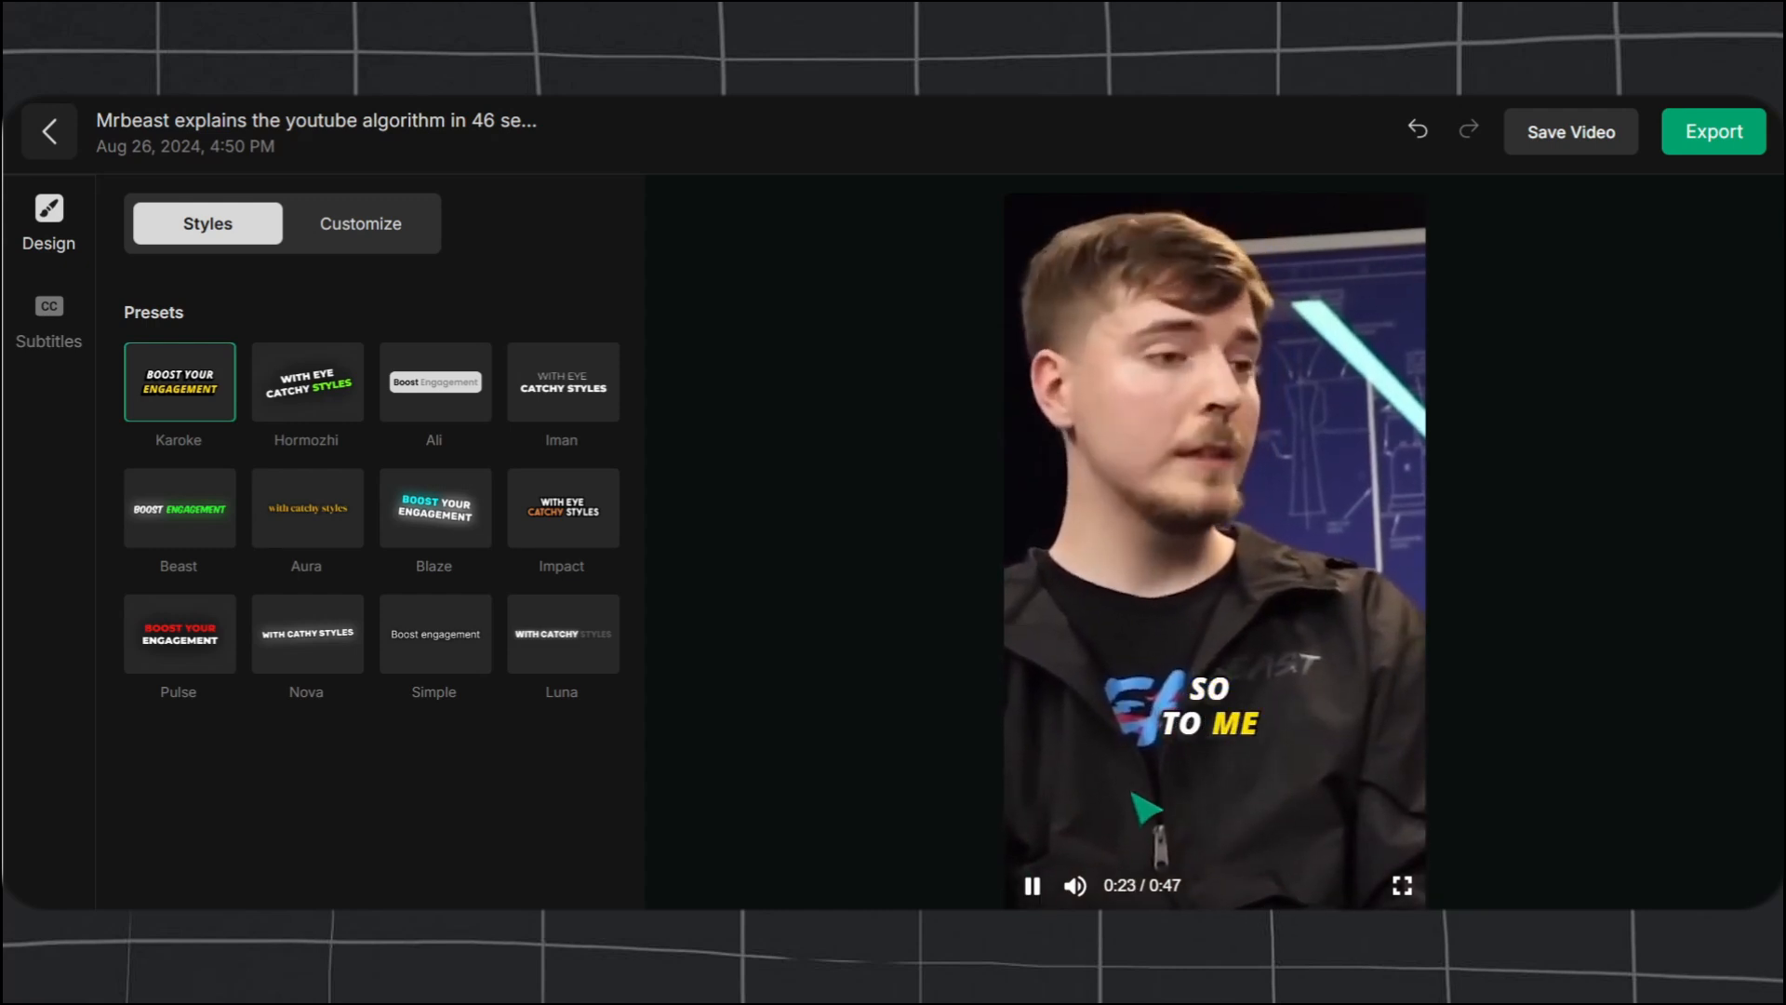
click(1402, 885)
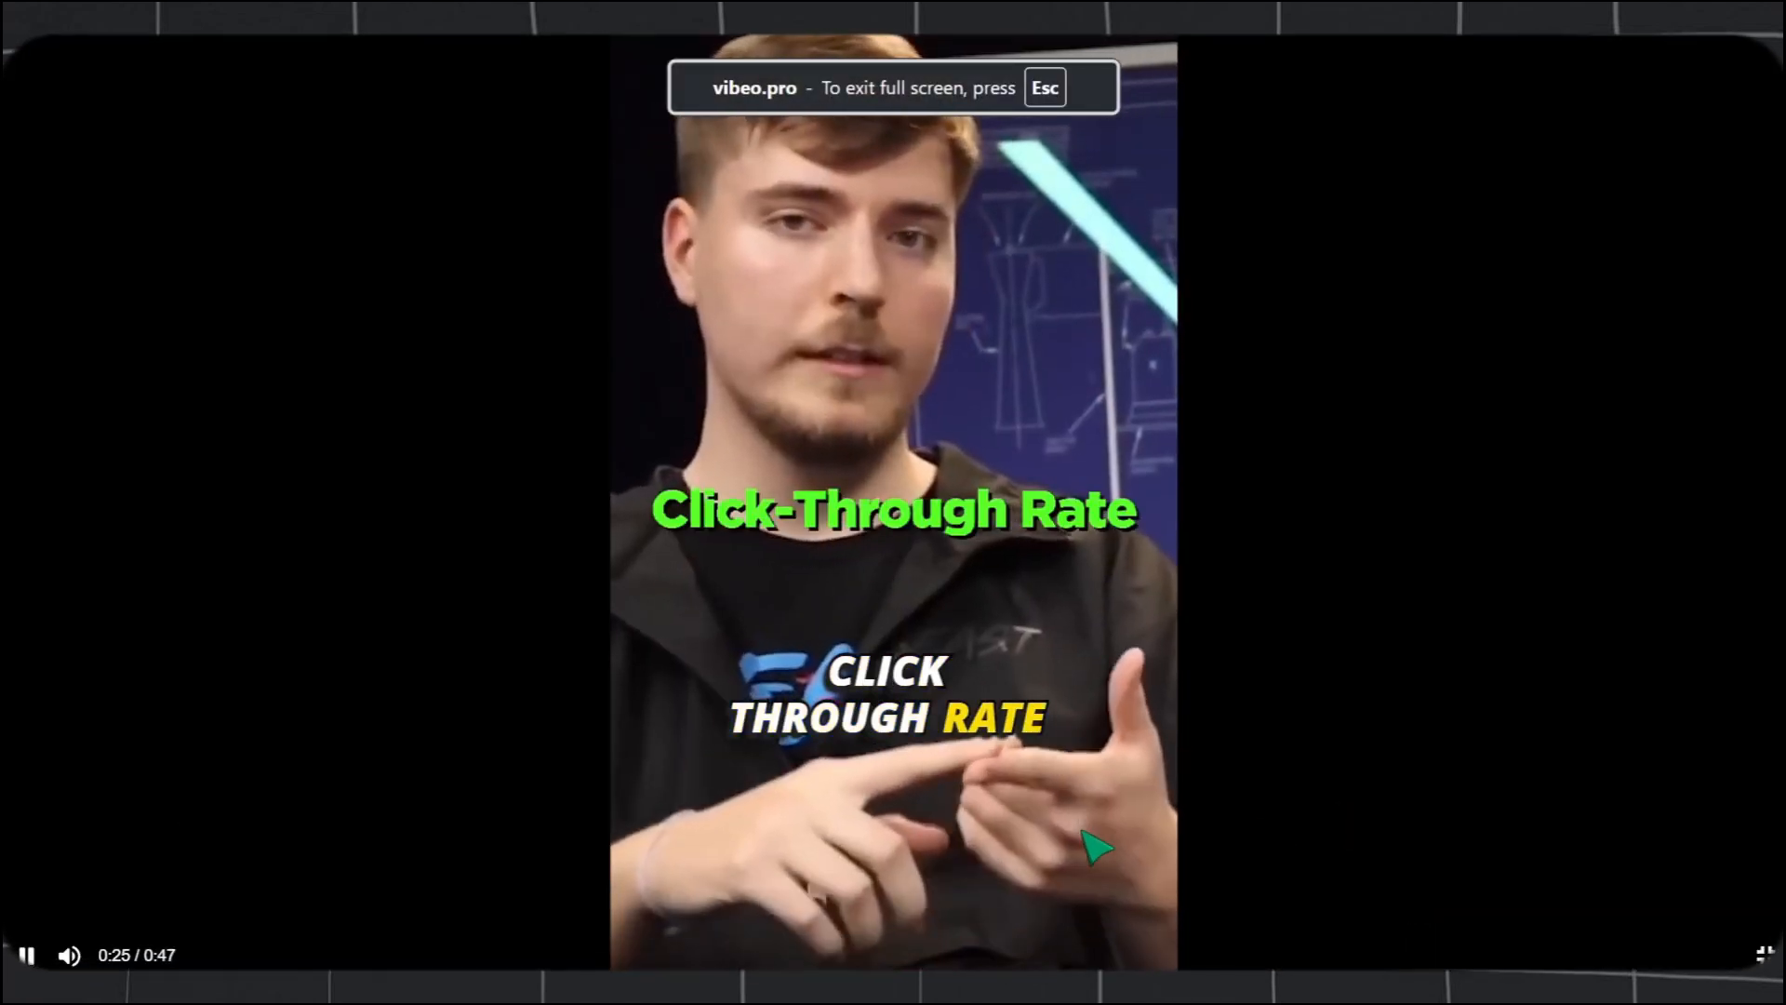
key(Escape)
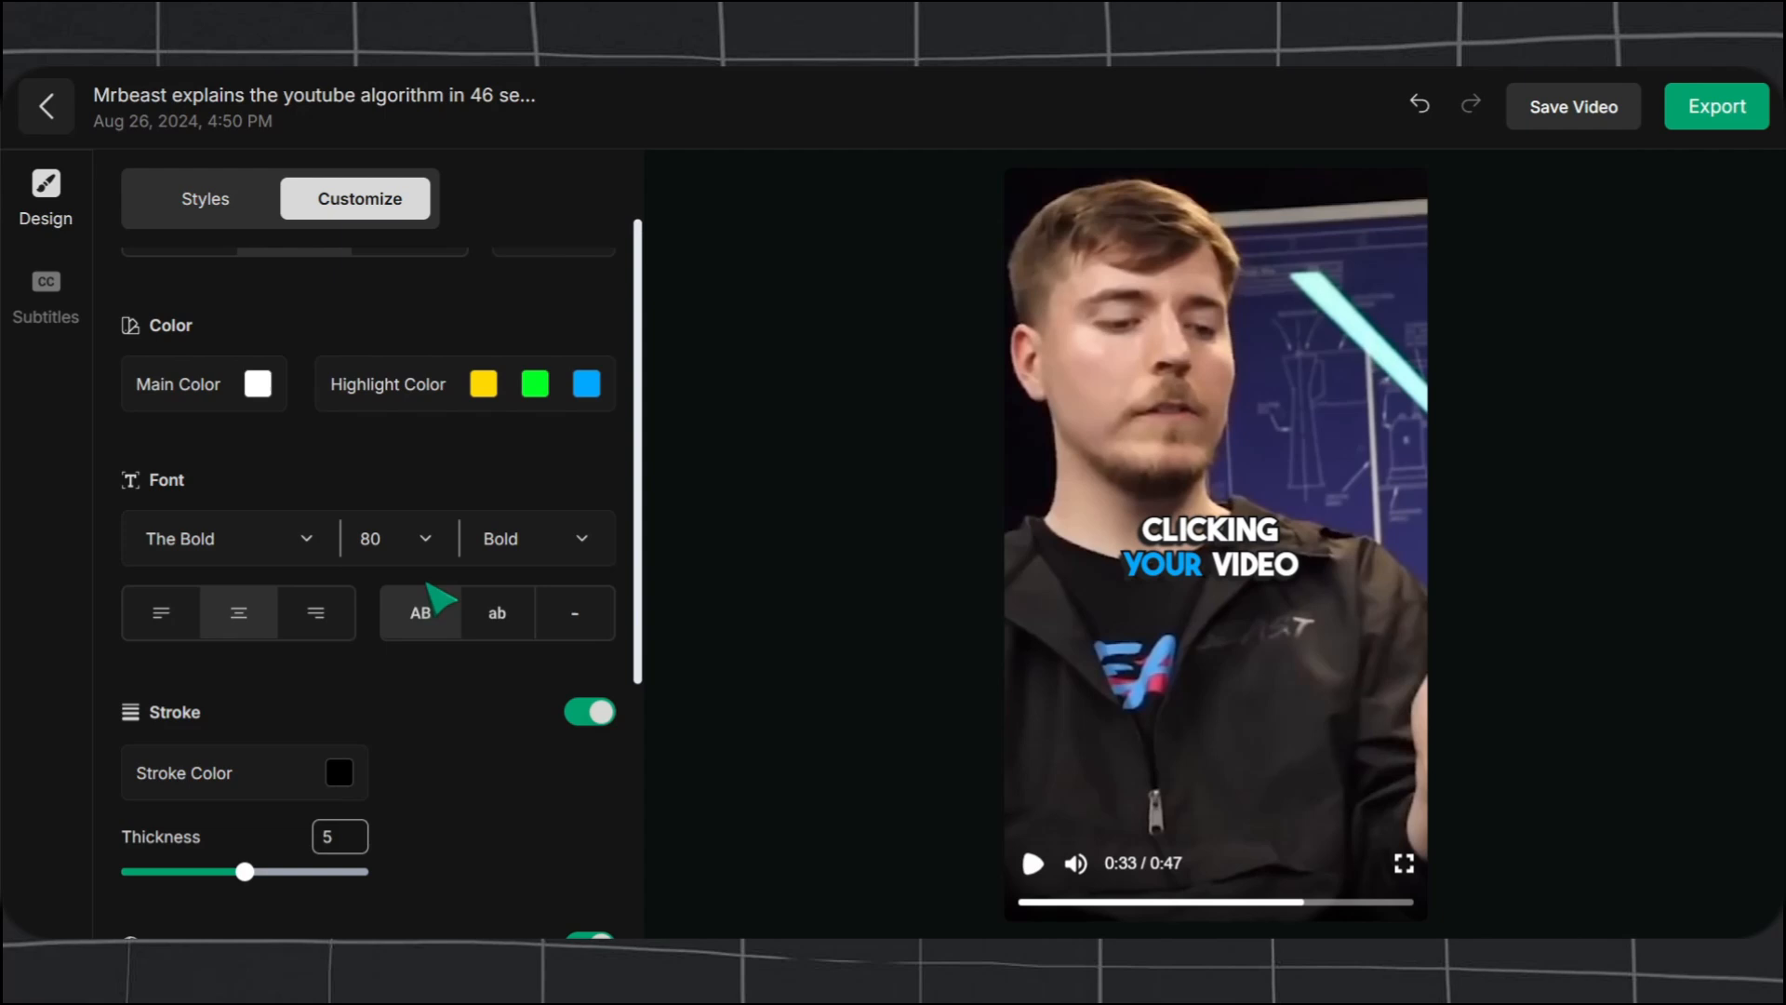
Look through the caption font size list and pause the MrBeast preview
click(392, 538)
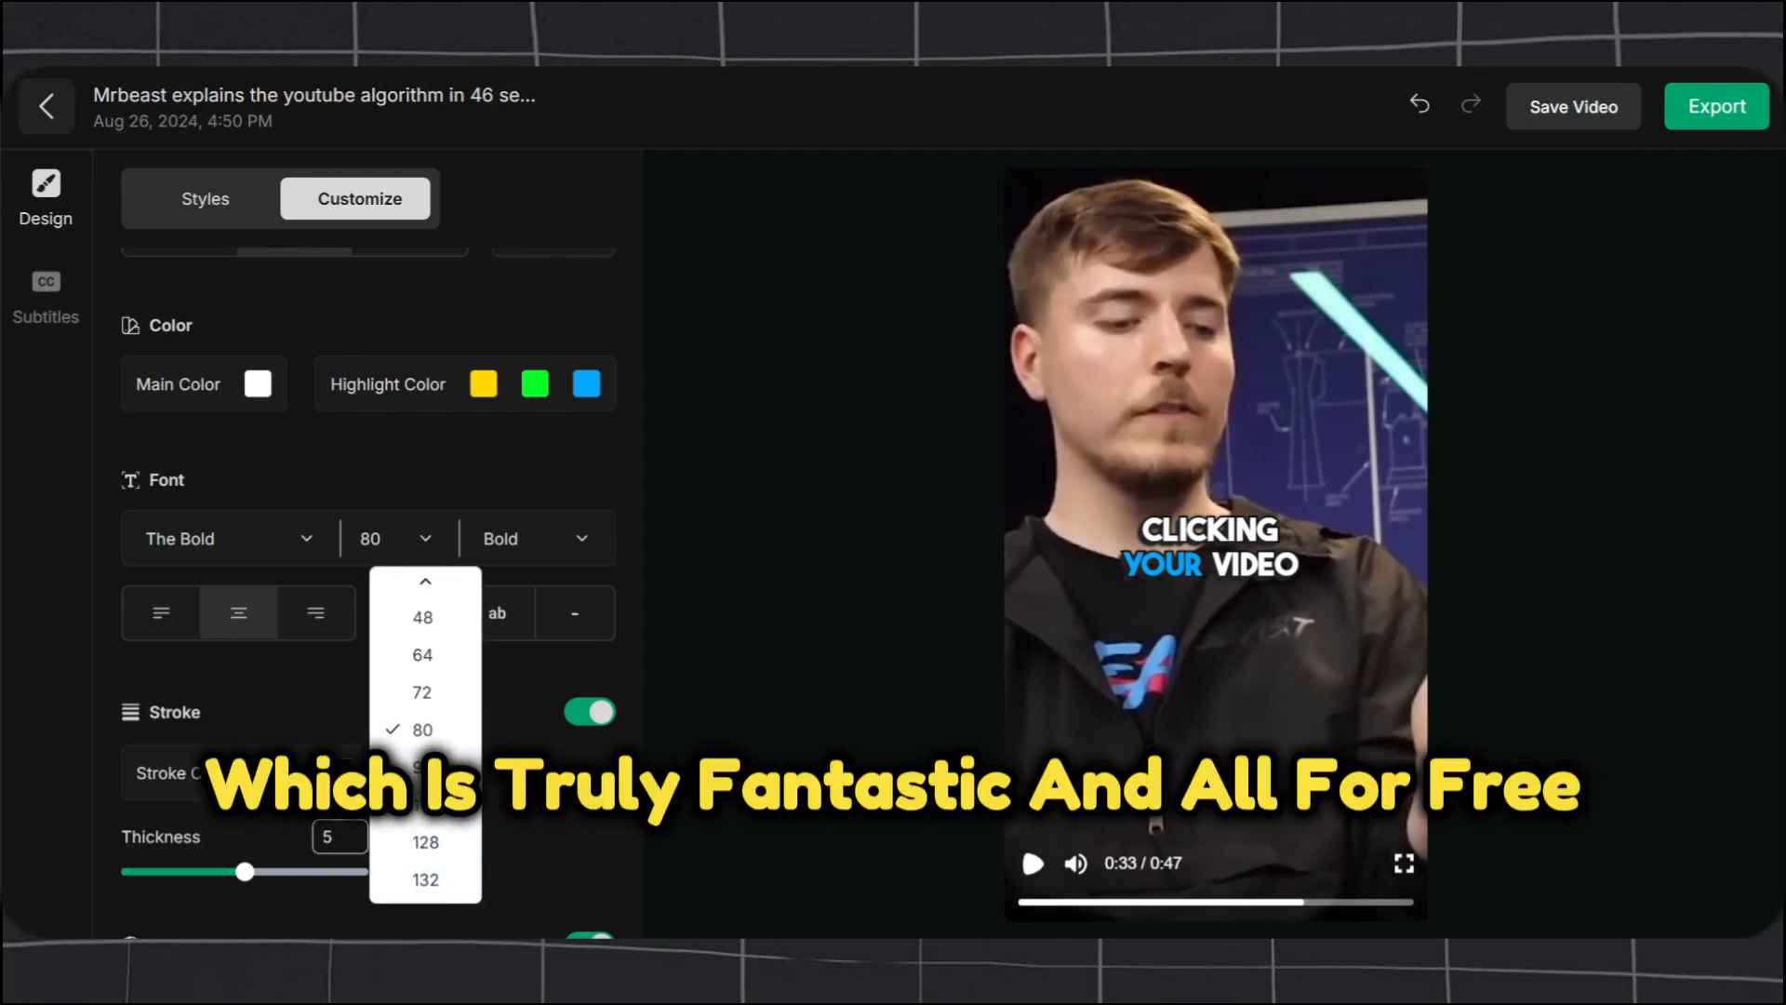
click(1030, 863)
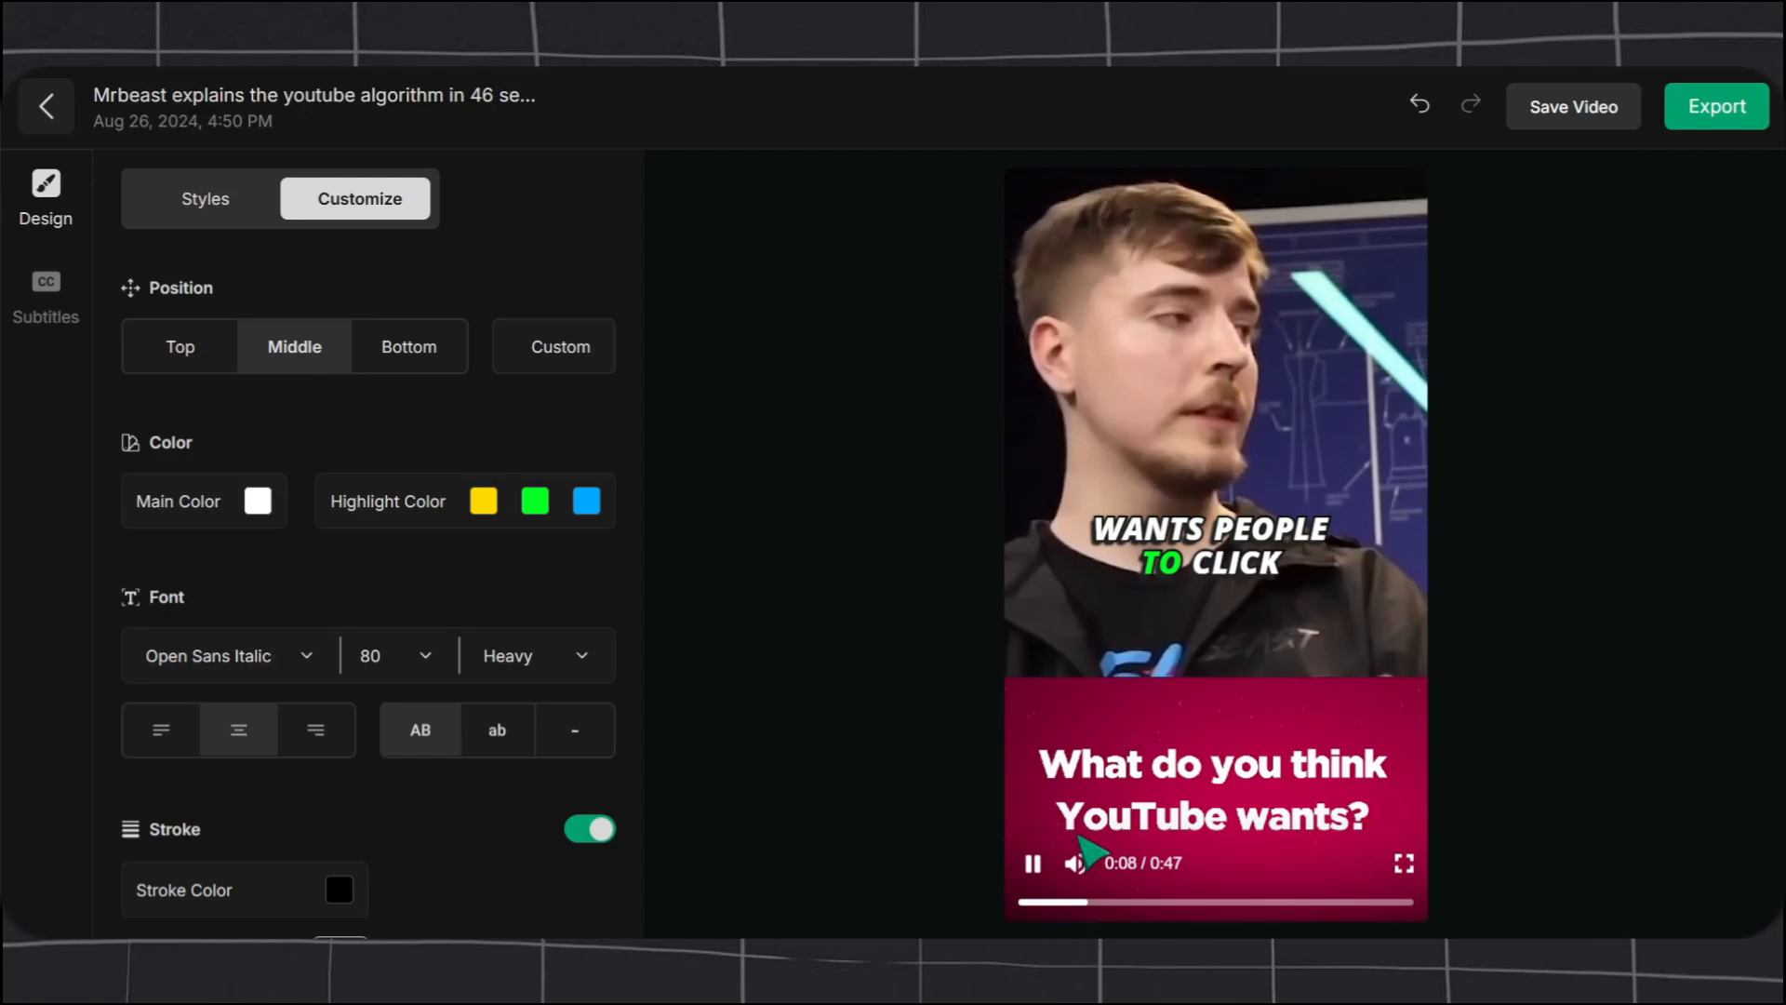
click(339, 889)
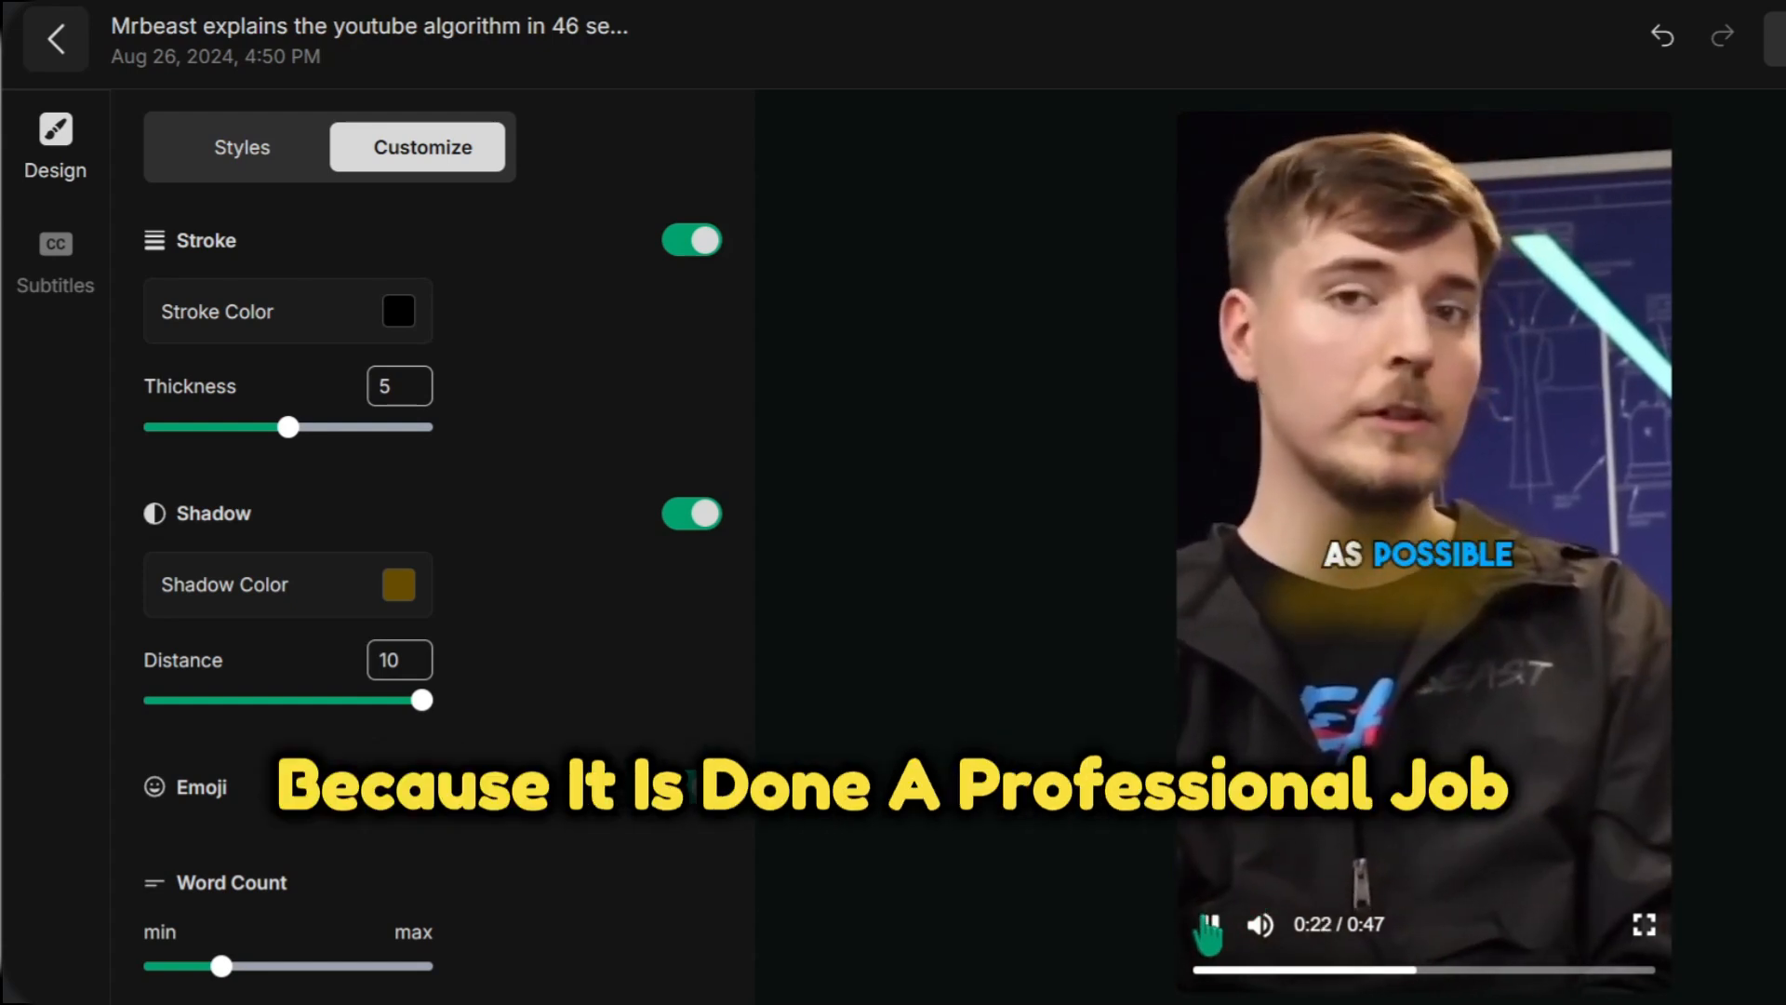
click(1207, 924)
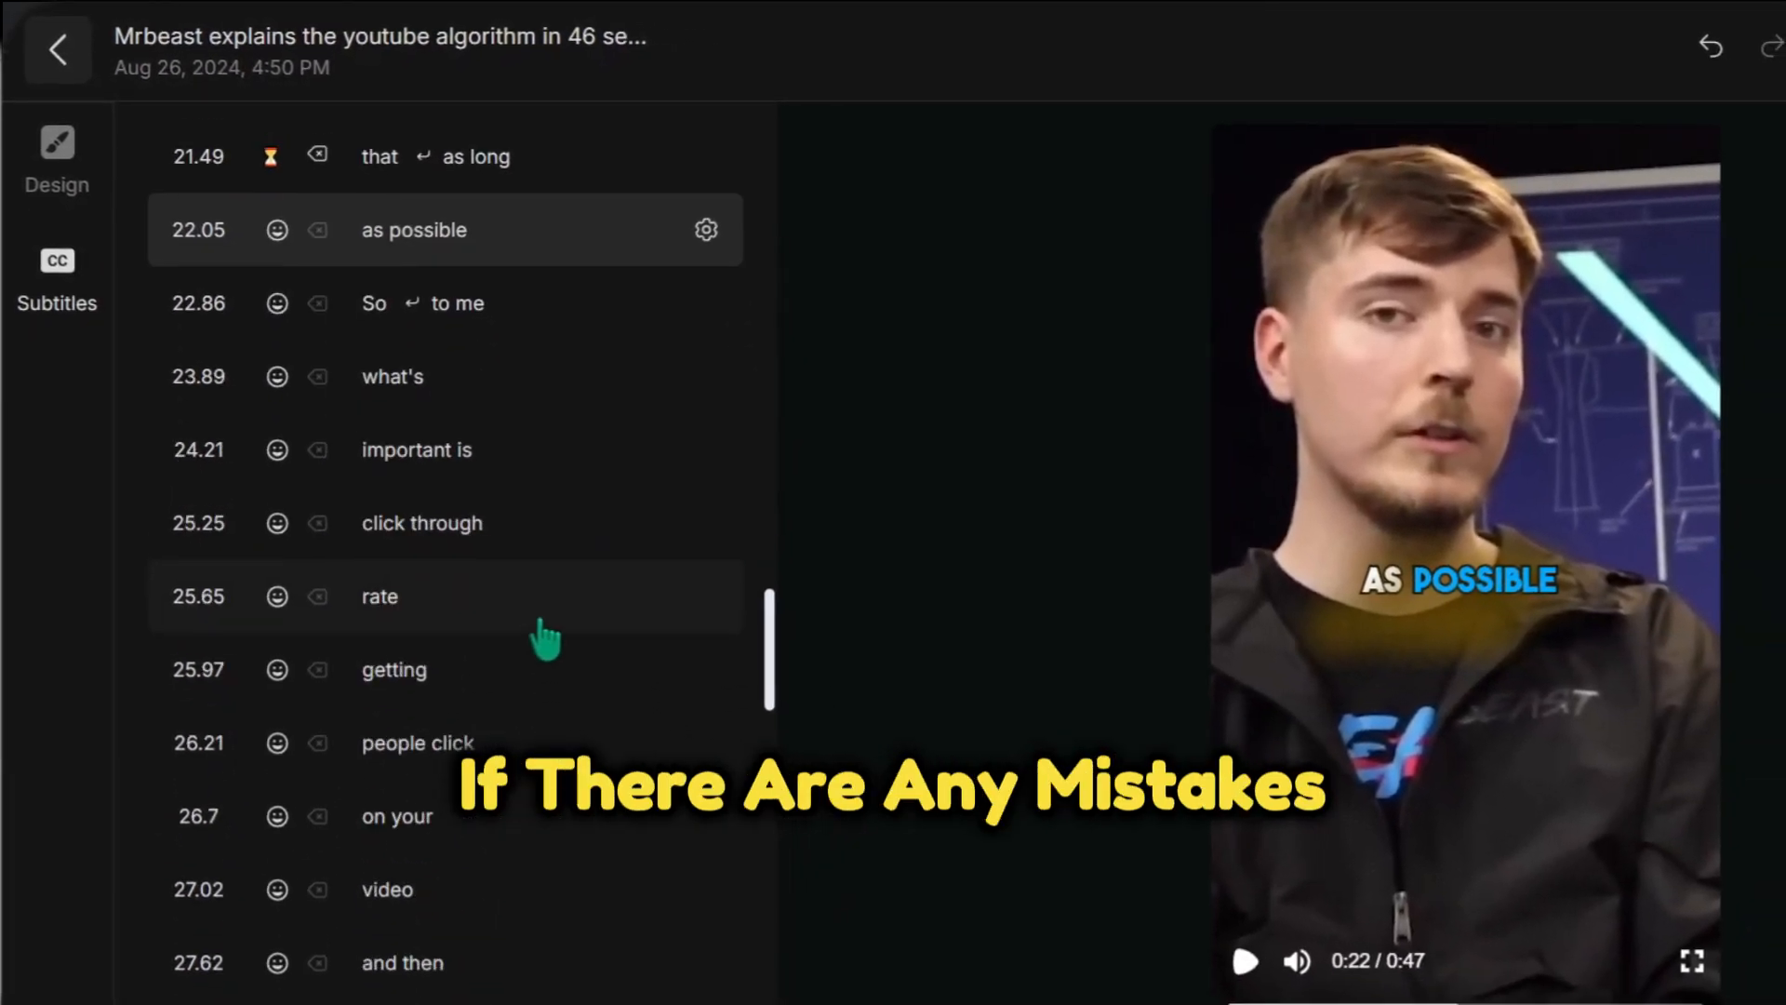
Exit the editor and show Vibeo's Roadmap & Changelog page
click(1691, 65)
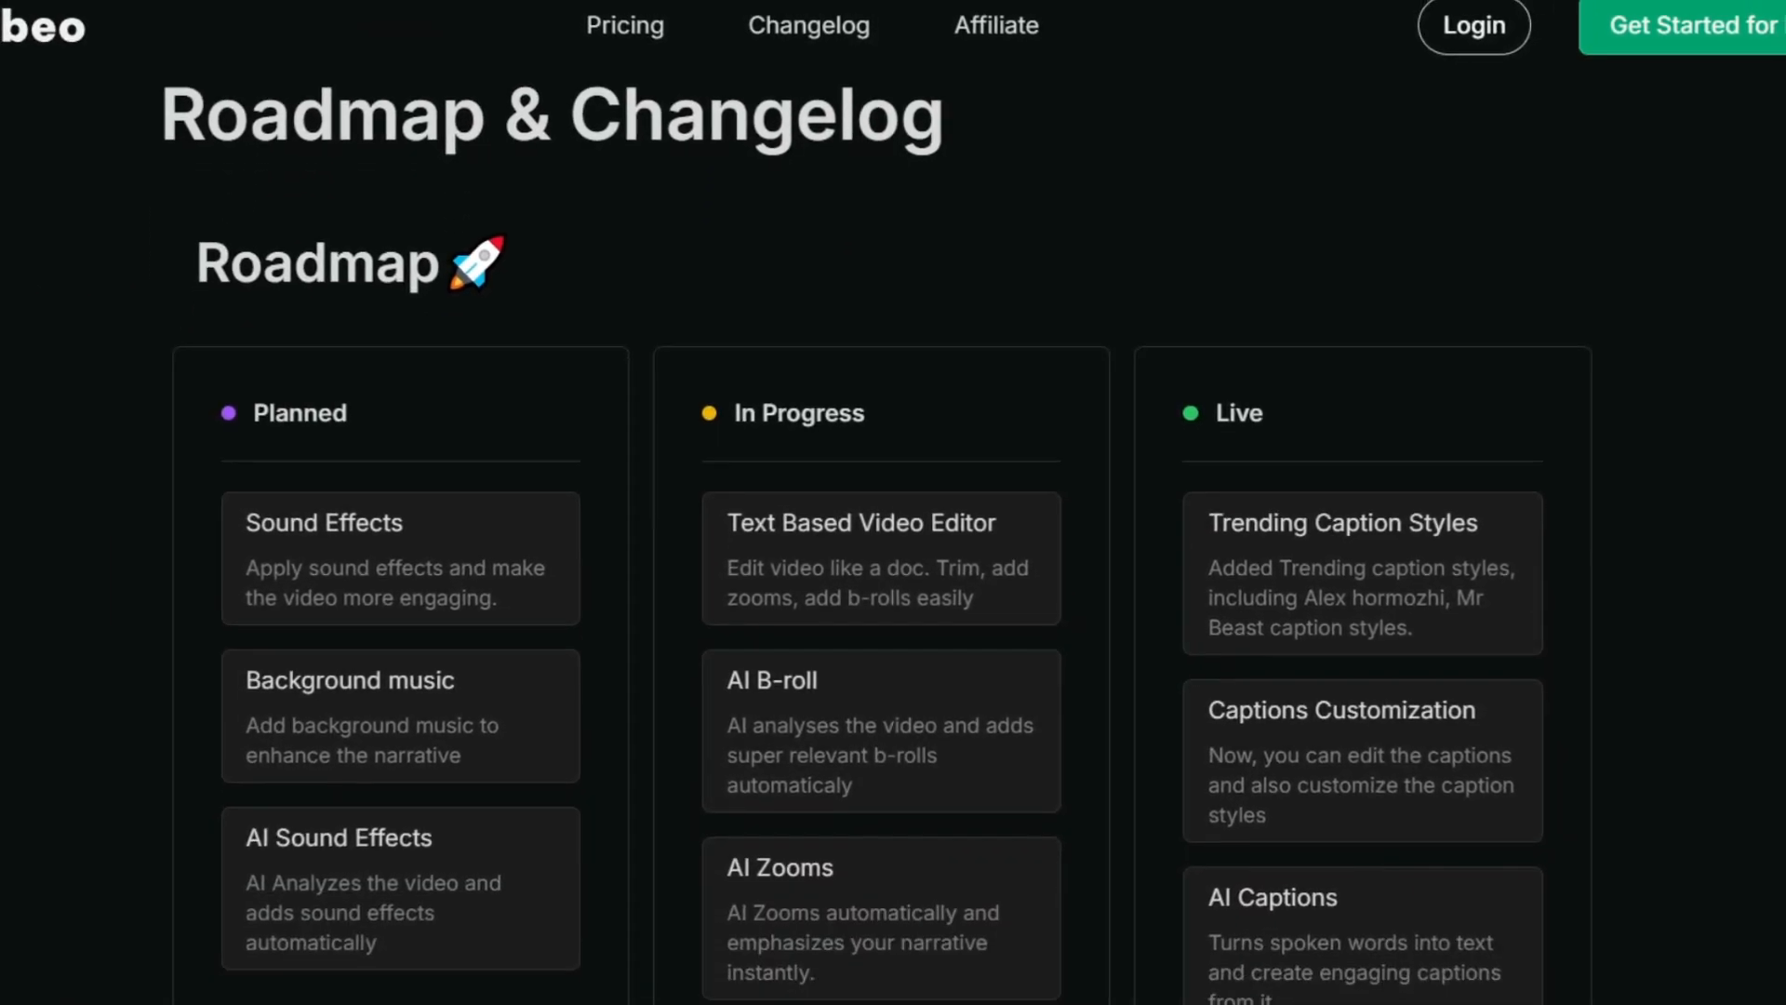
Open the Pricing page and scroll through the Free and Starter plan features
scroll(down, 3)
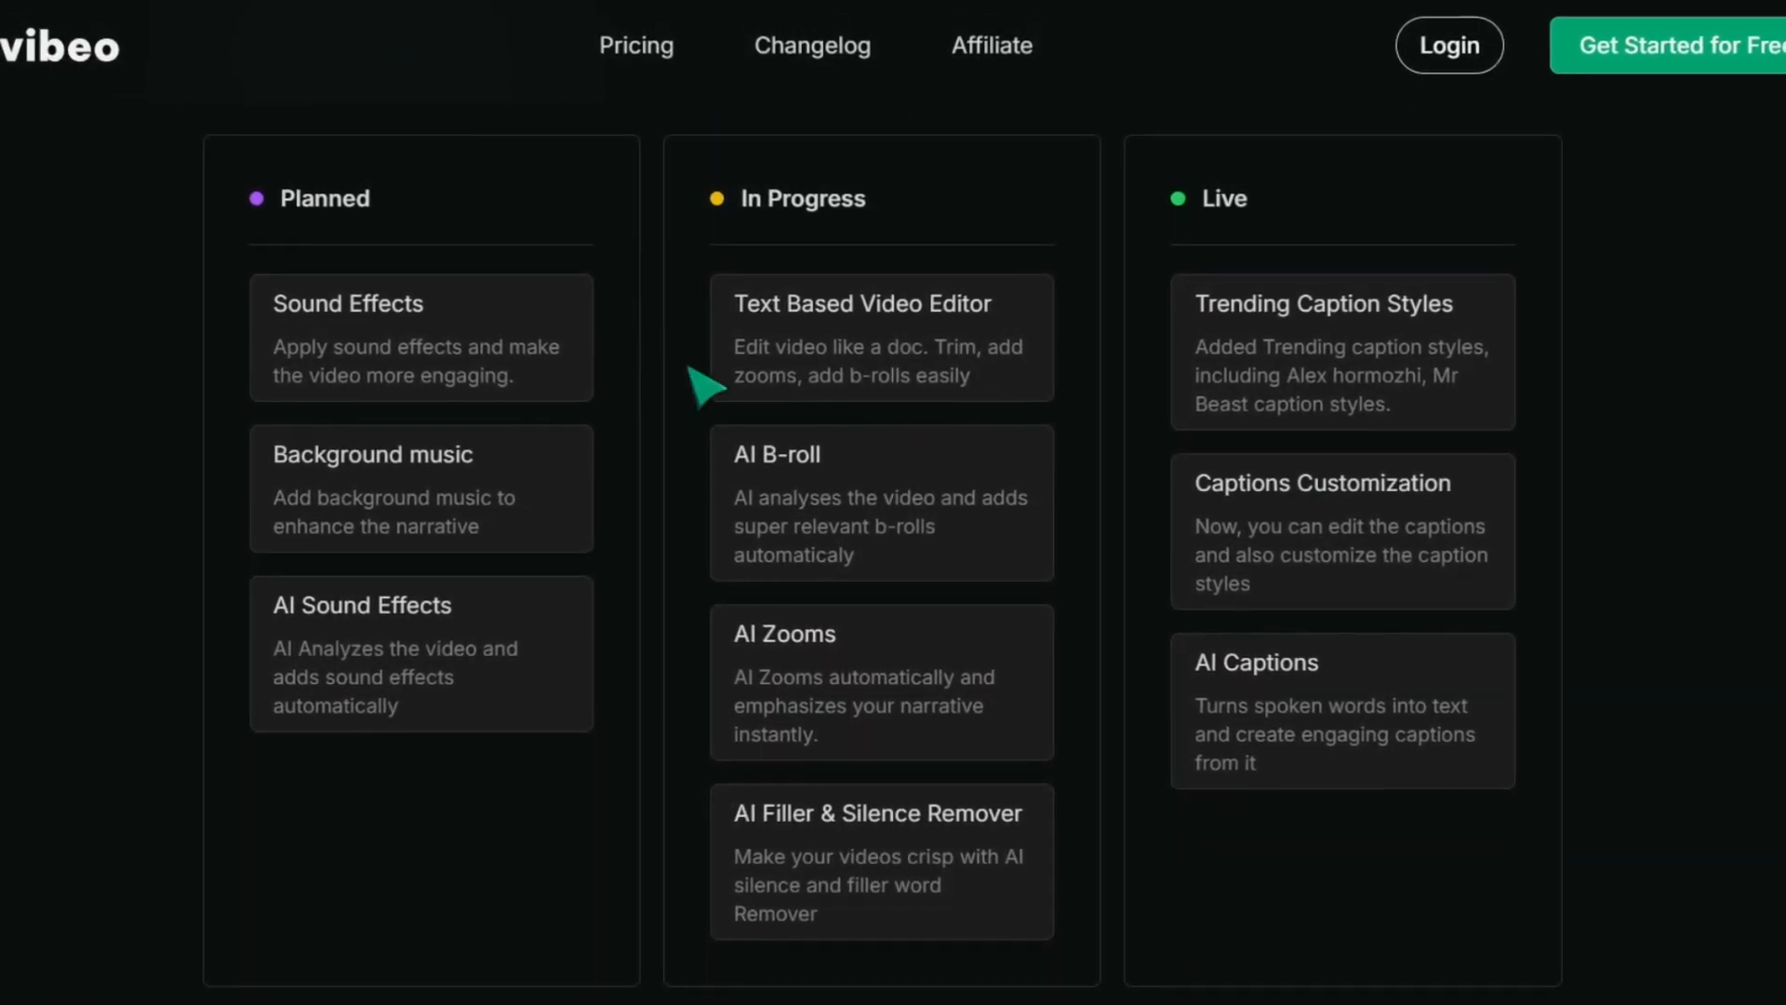
click(636, 45)
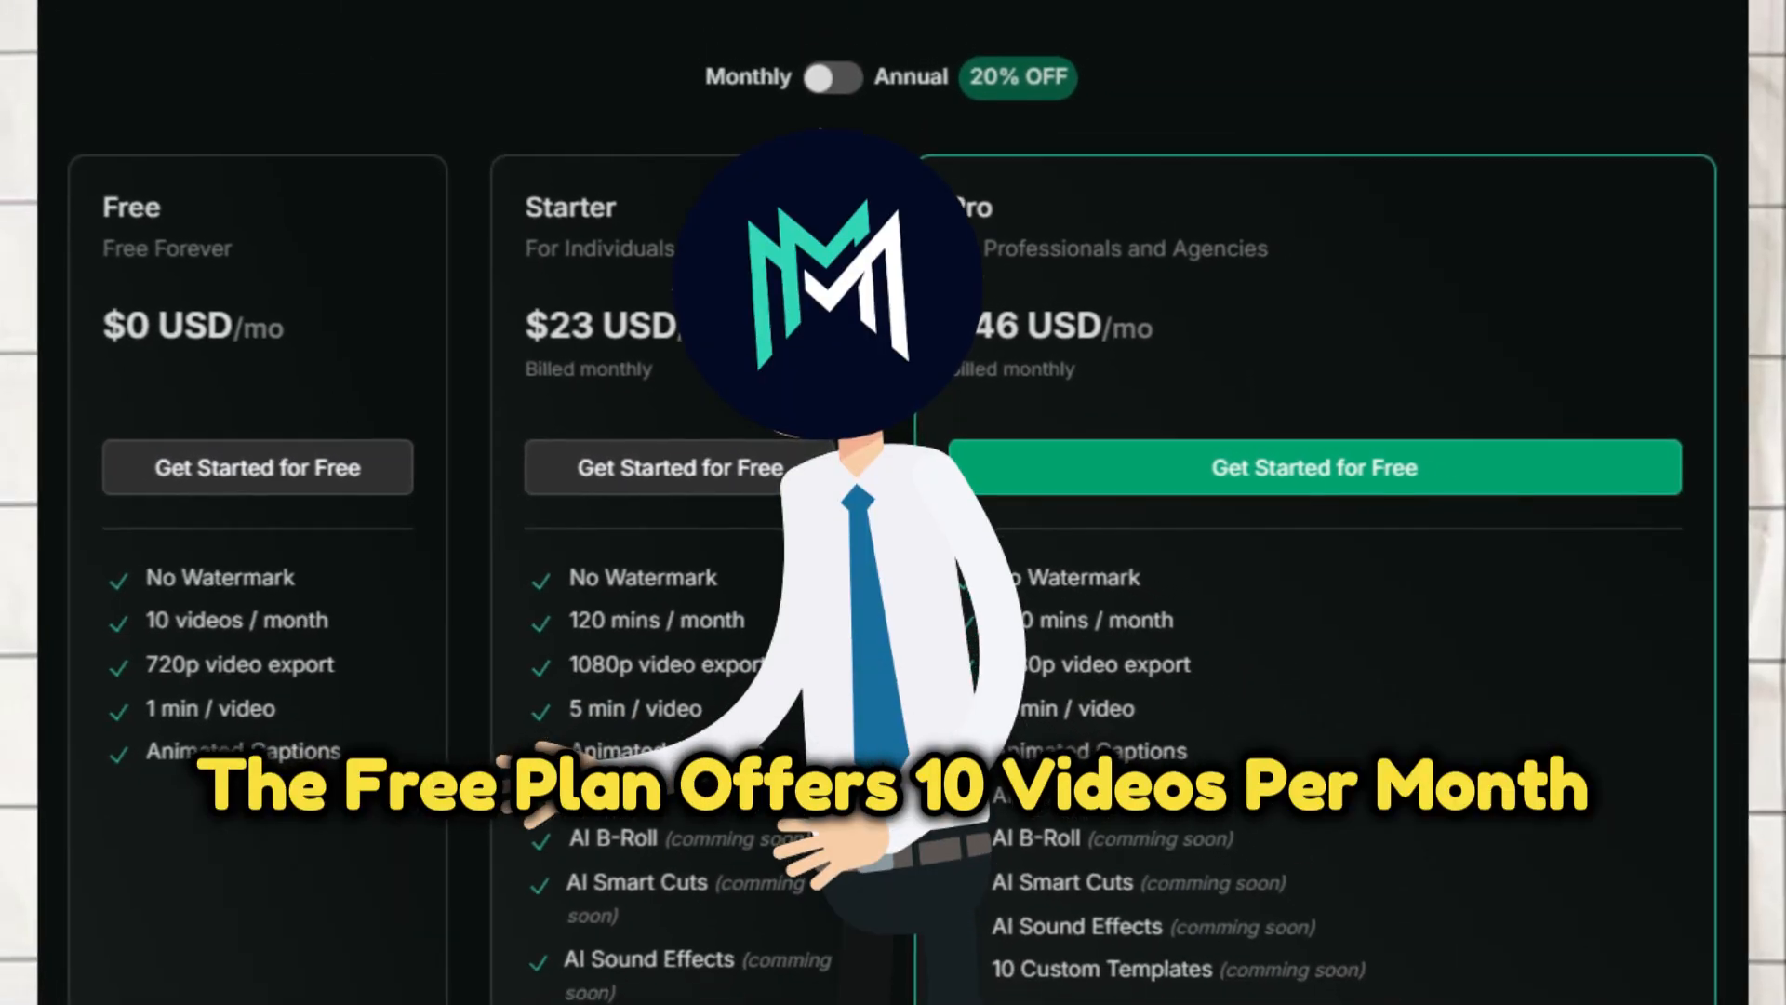
scroll(down, 3)
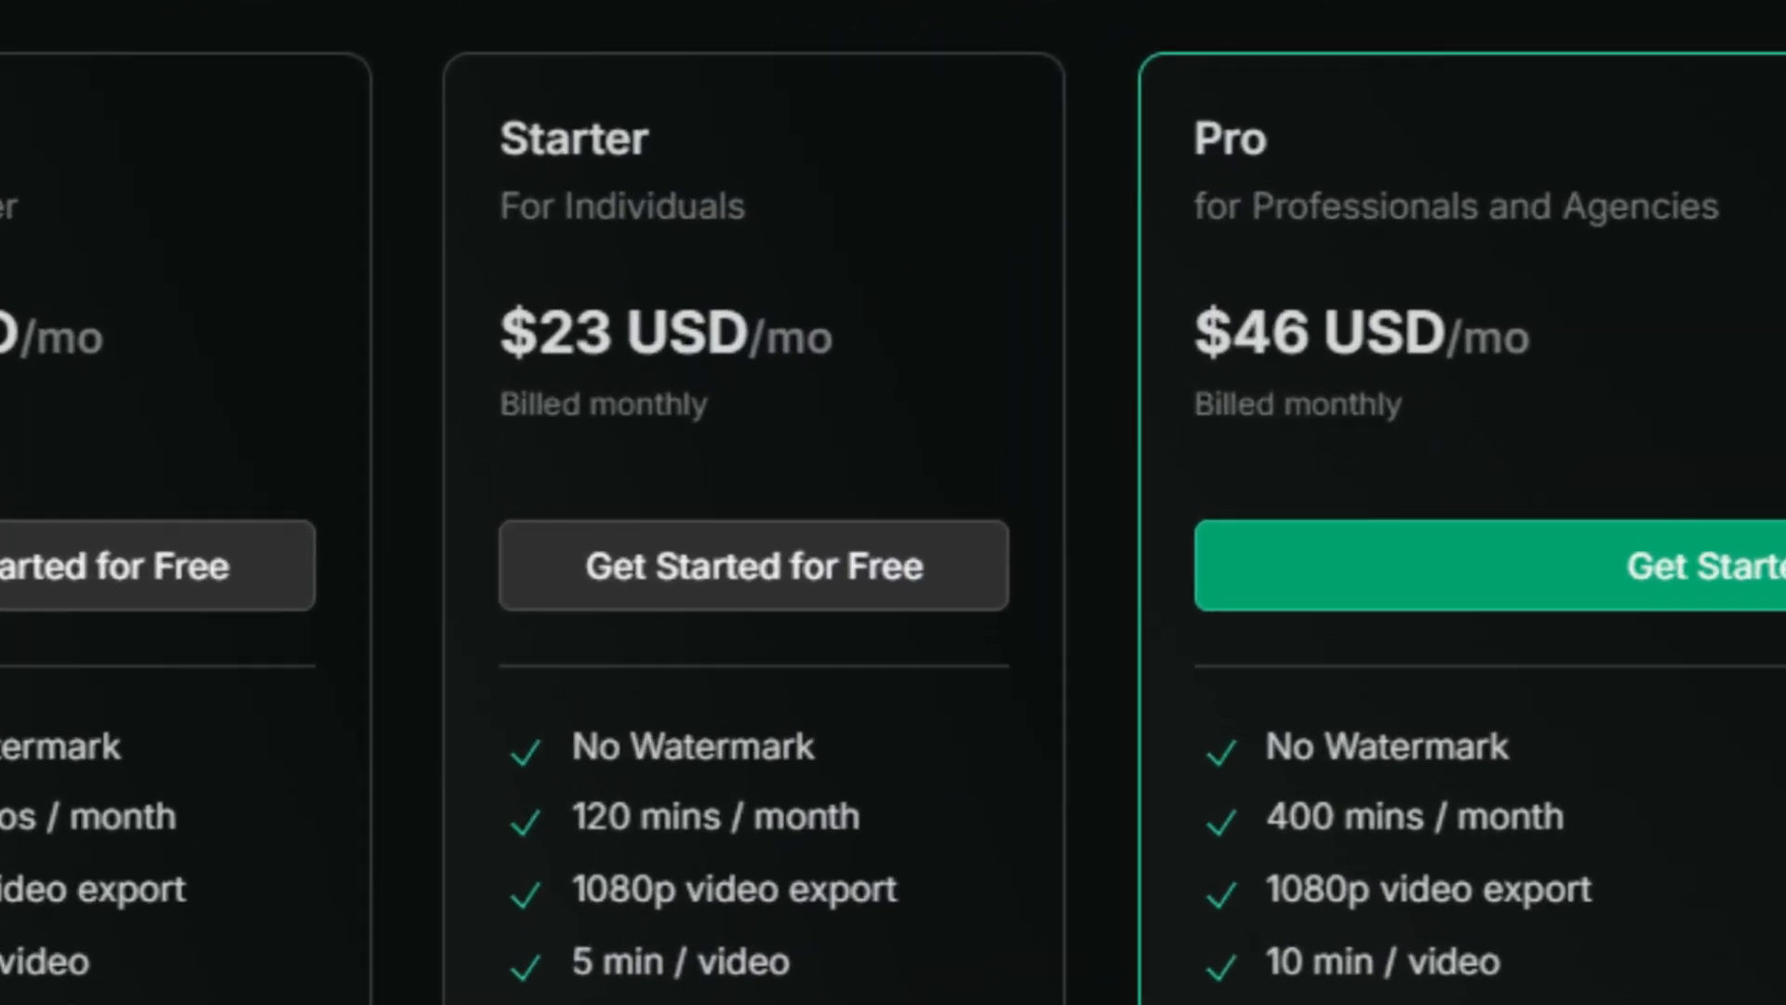
scroll(down, 3)
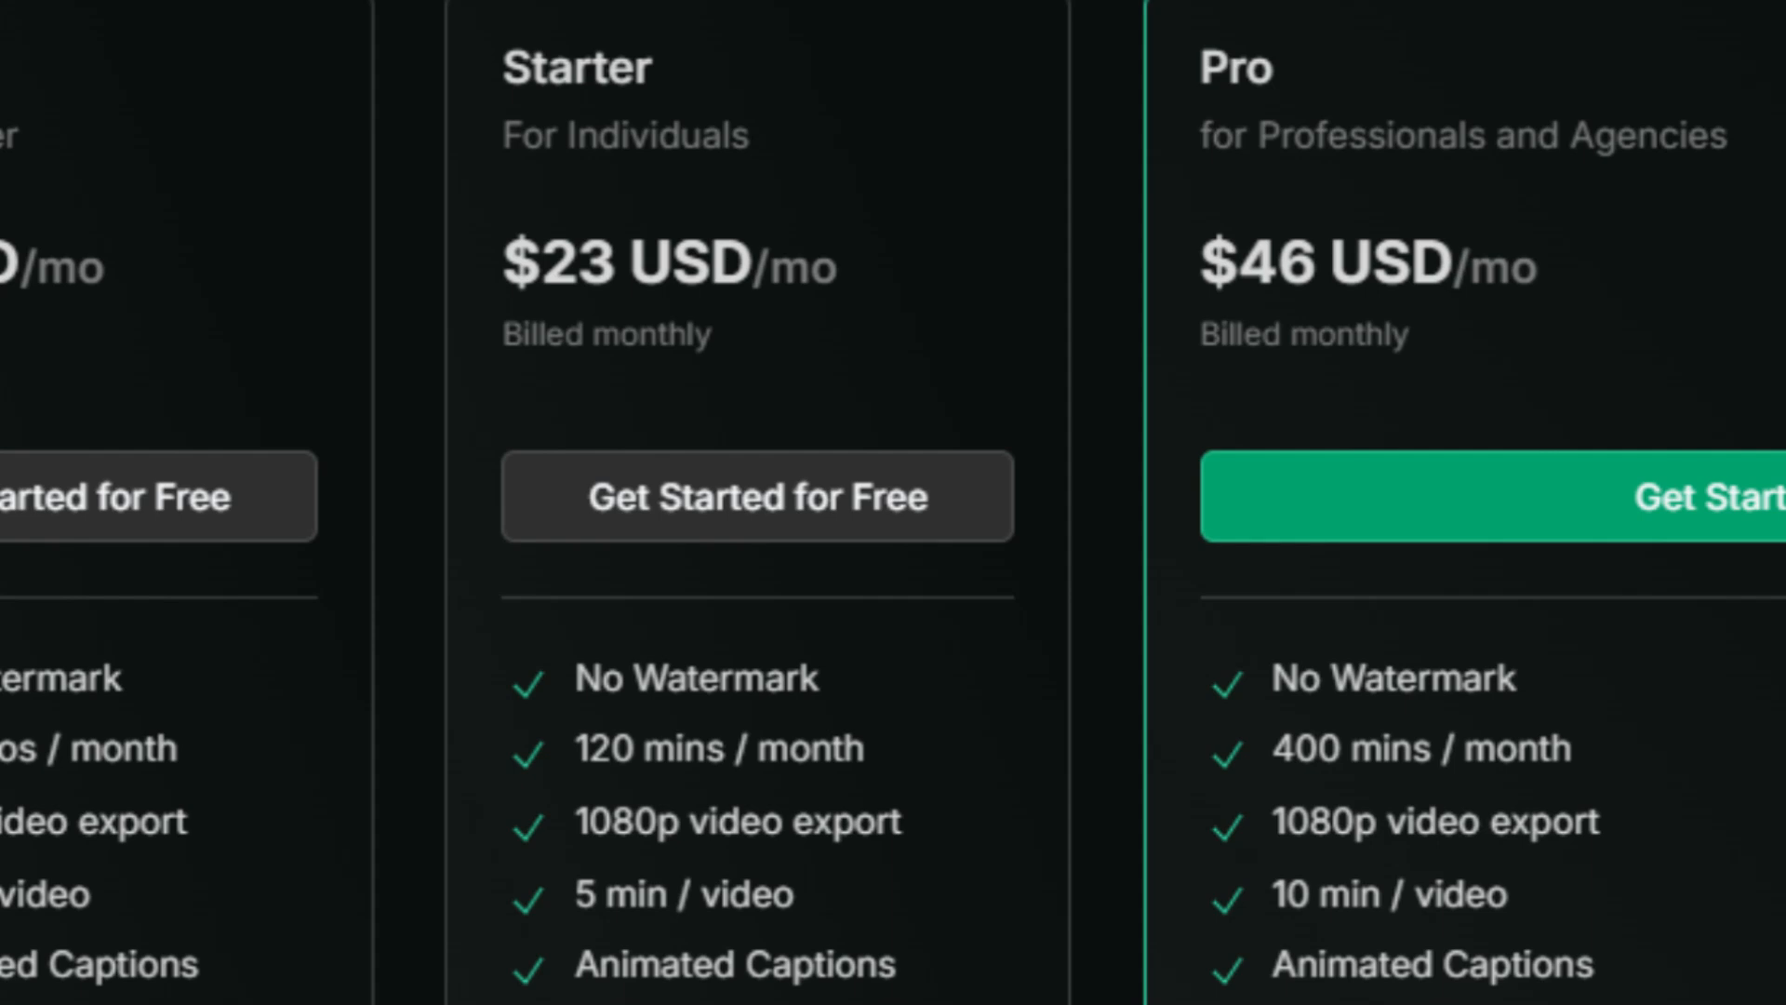
scroll(down, 3)
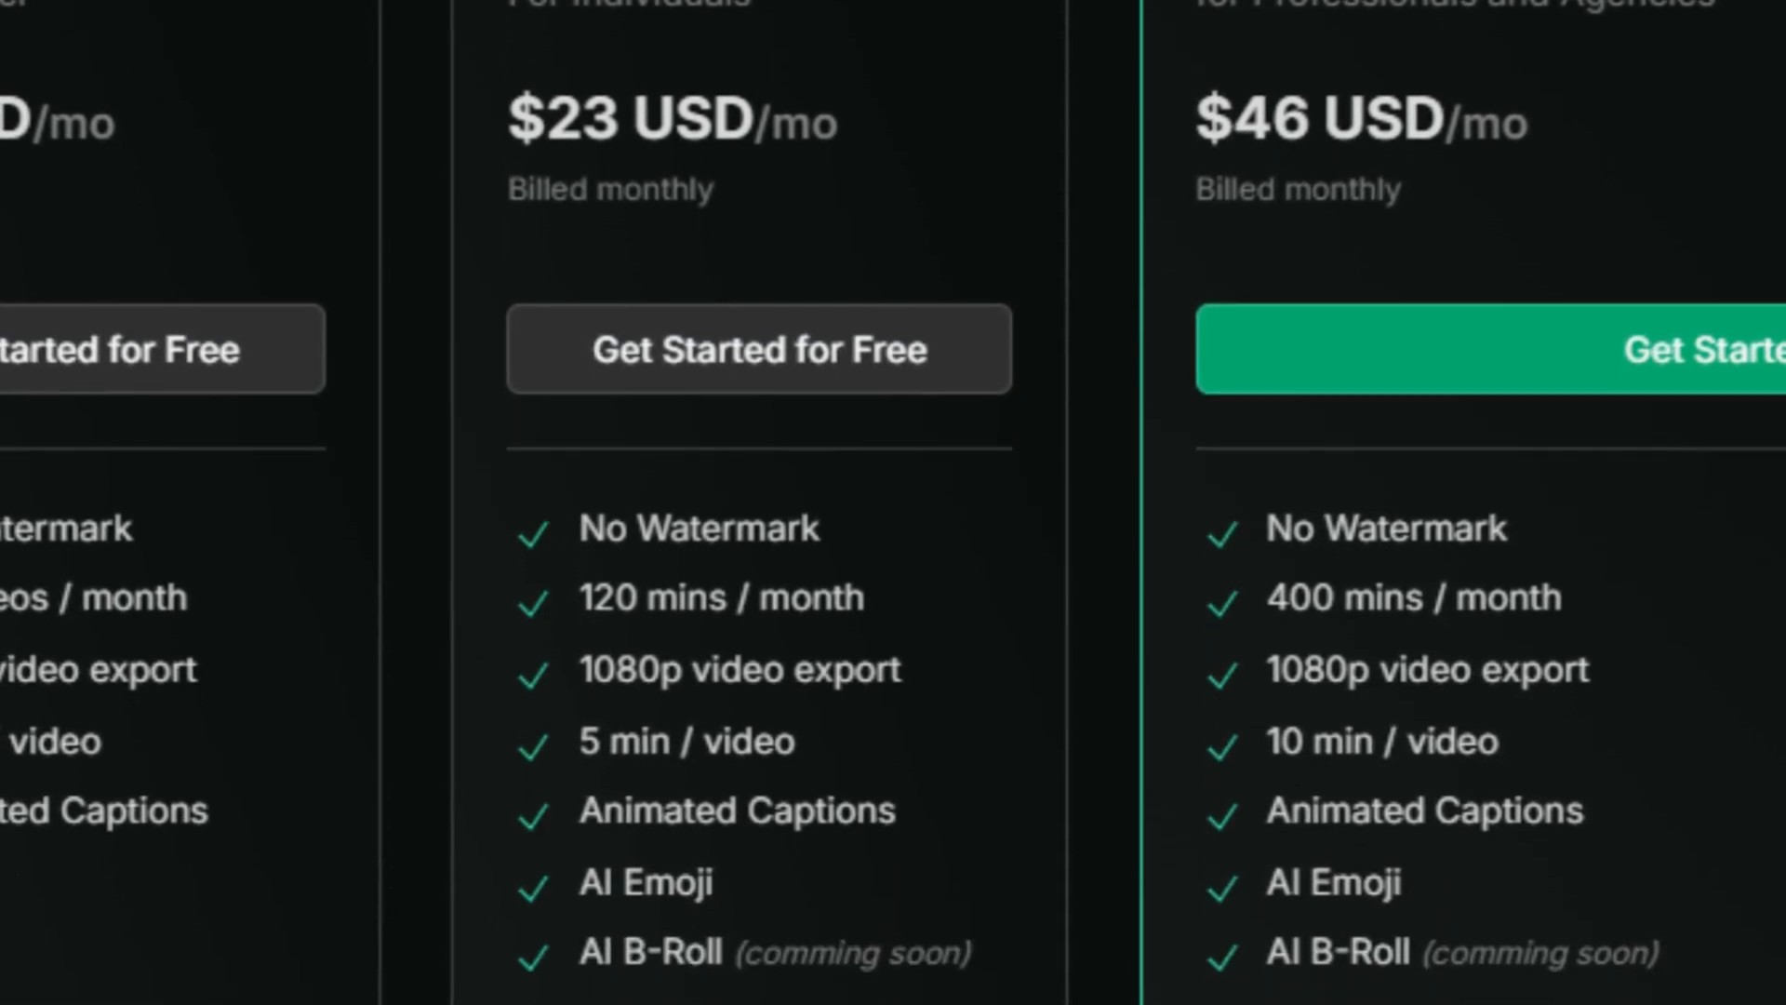
scroll(down, 3)
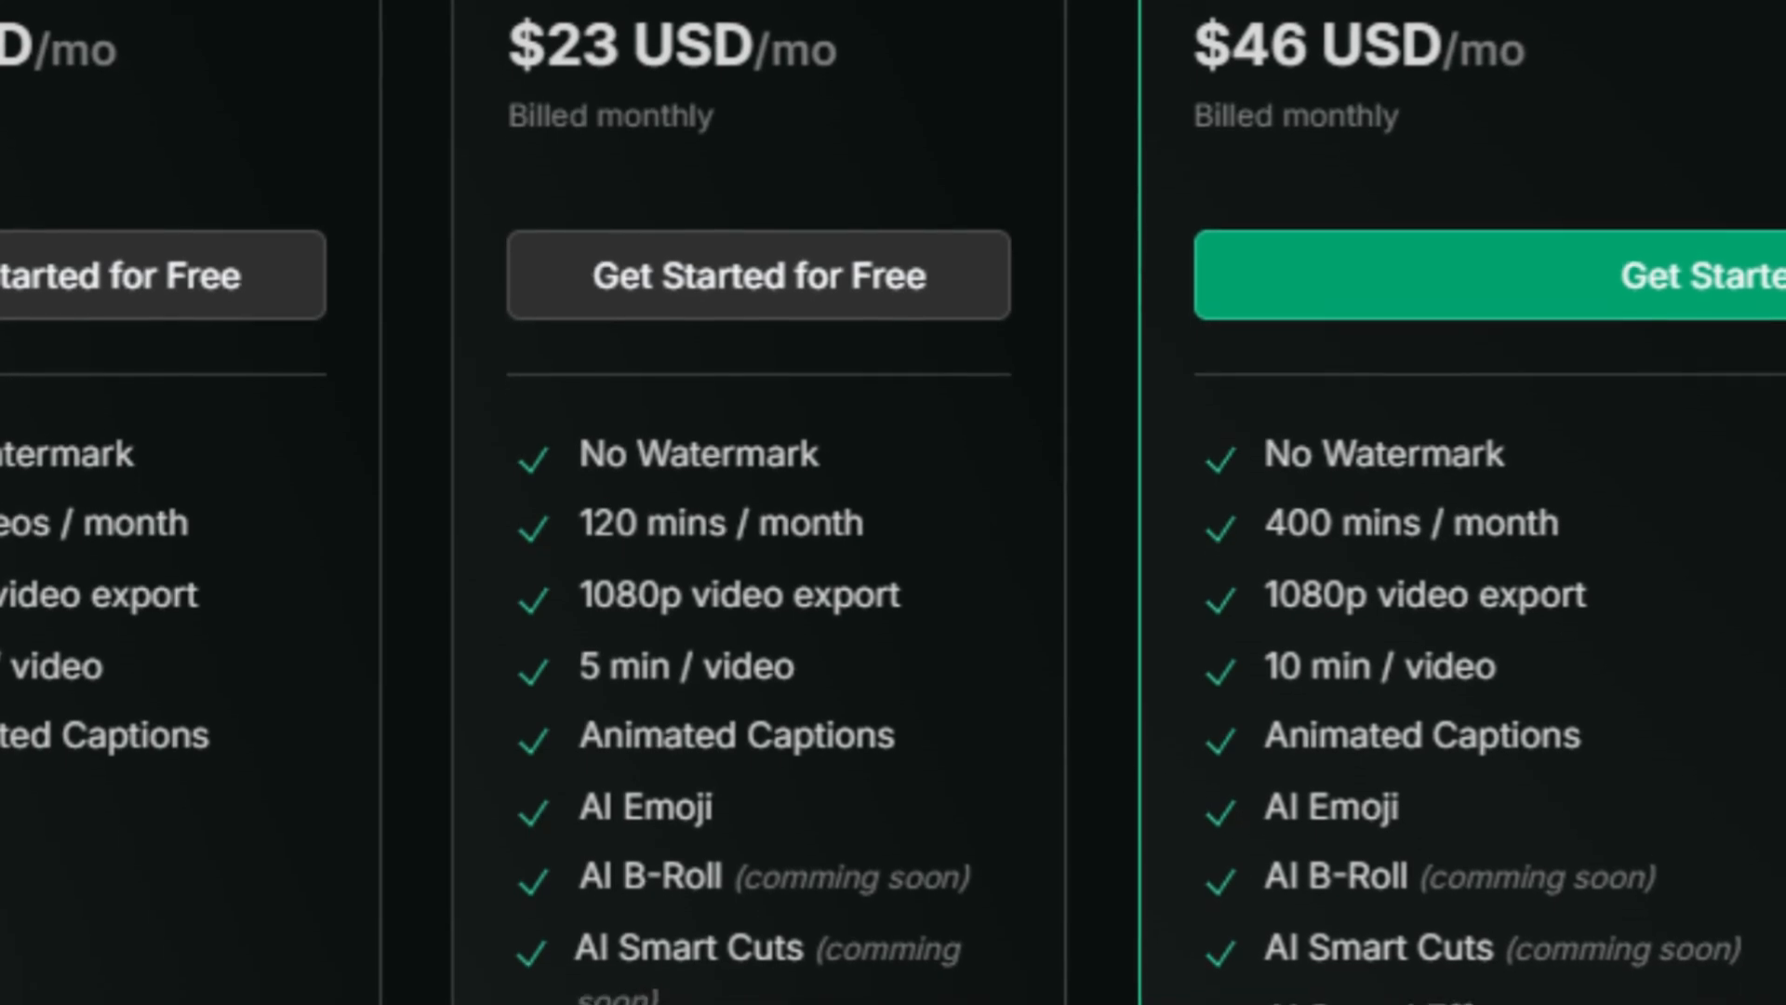
scroll(down, 3)
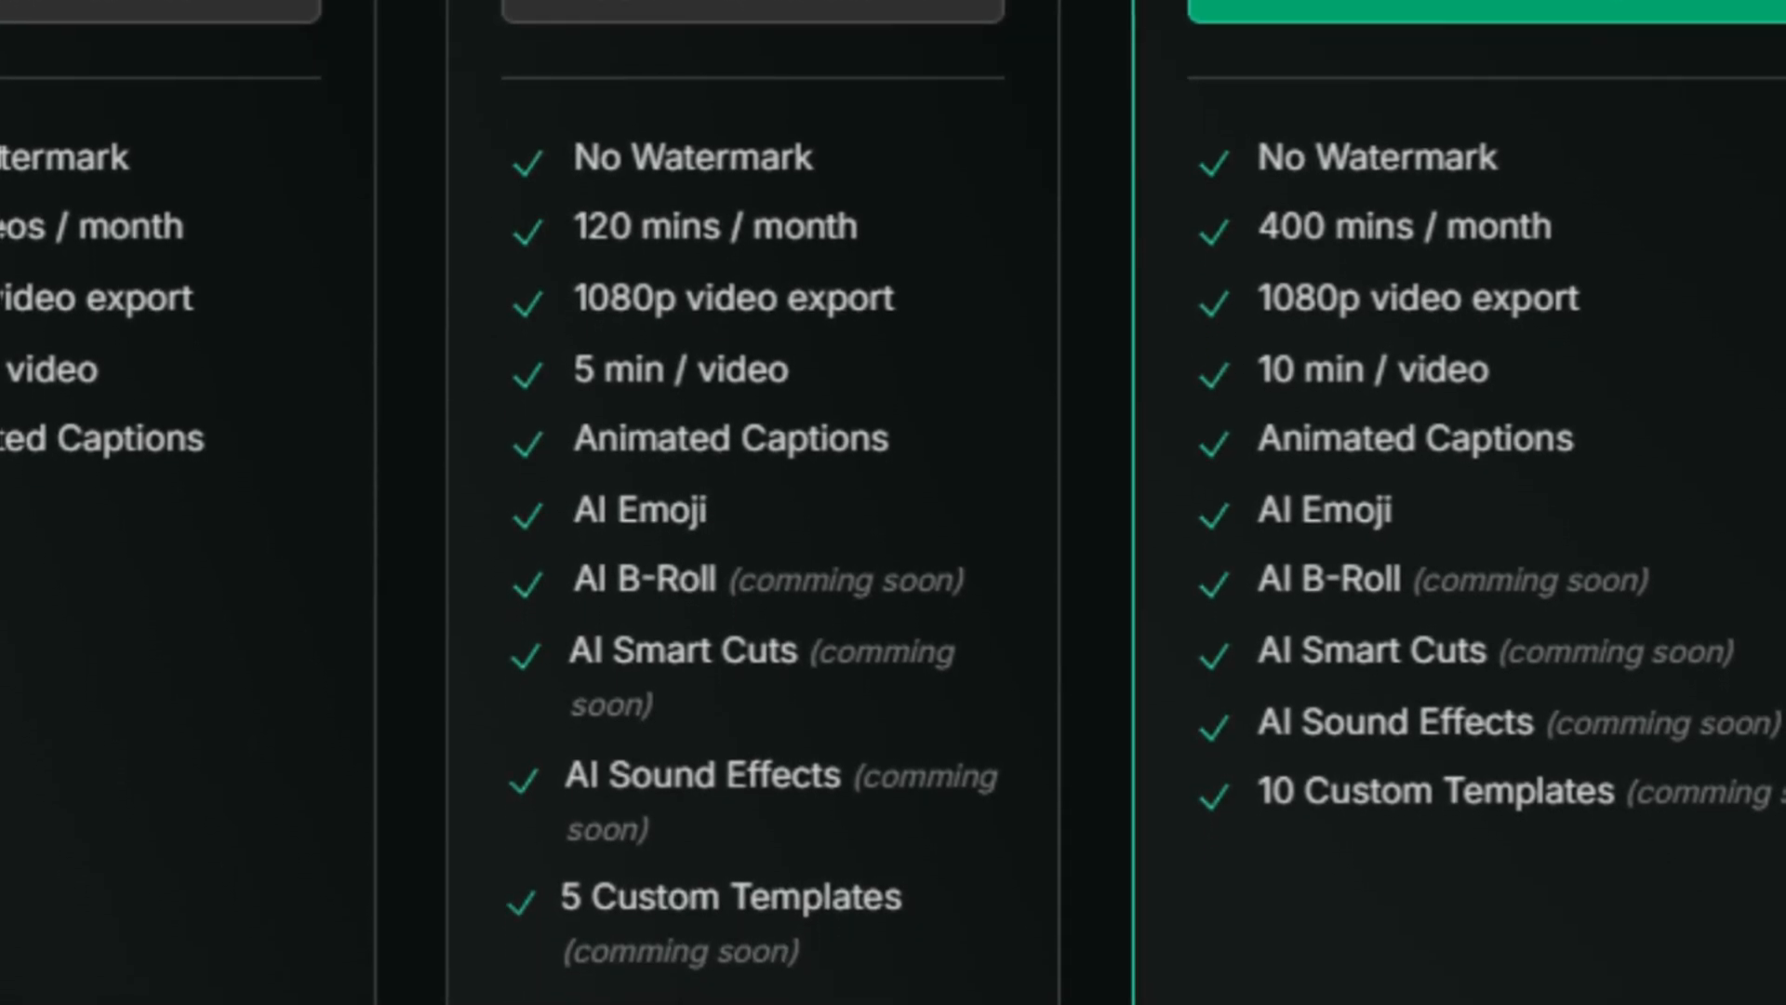
Scroll further down through the $46 Pro plan features
scroll(up, 3)
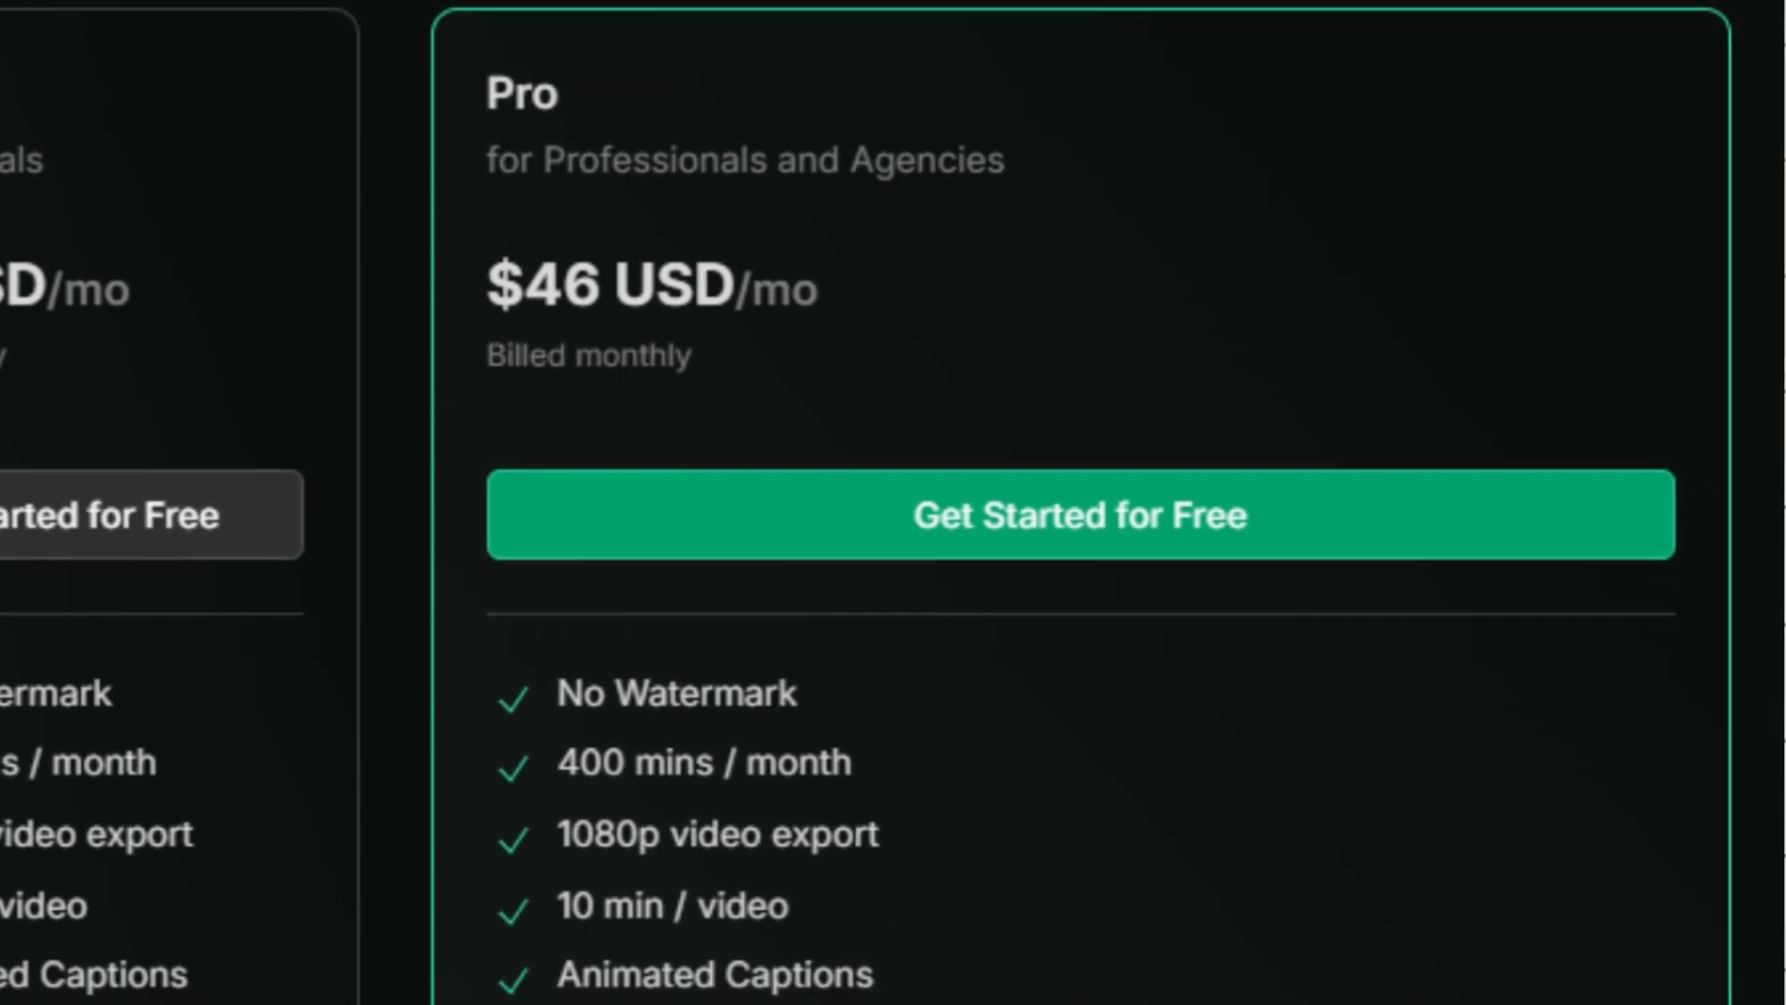
scroll(down, 3)
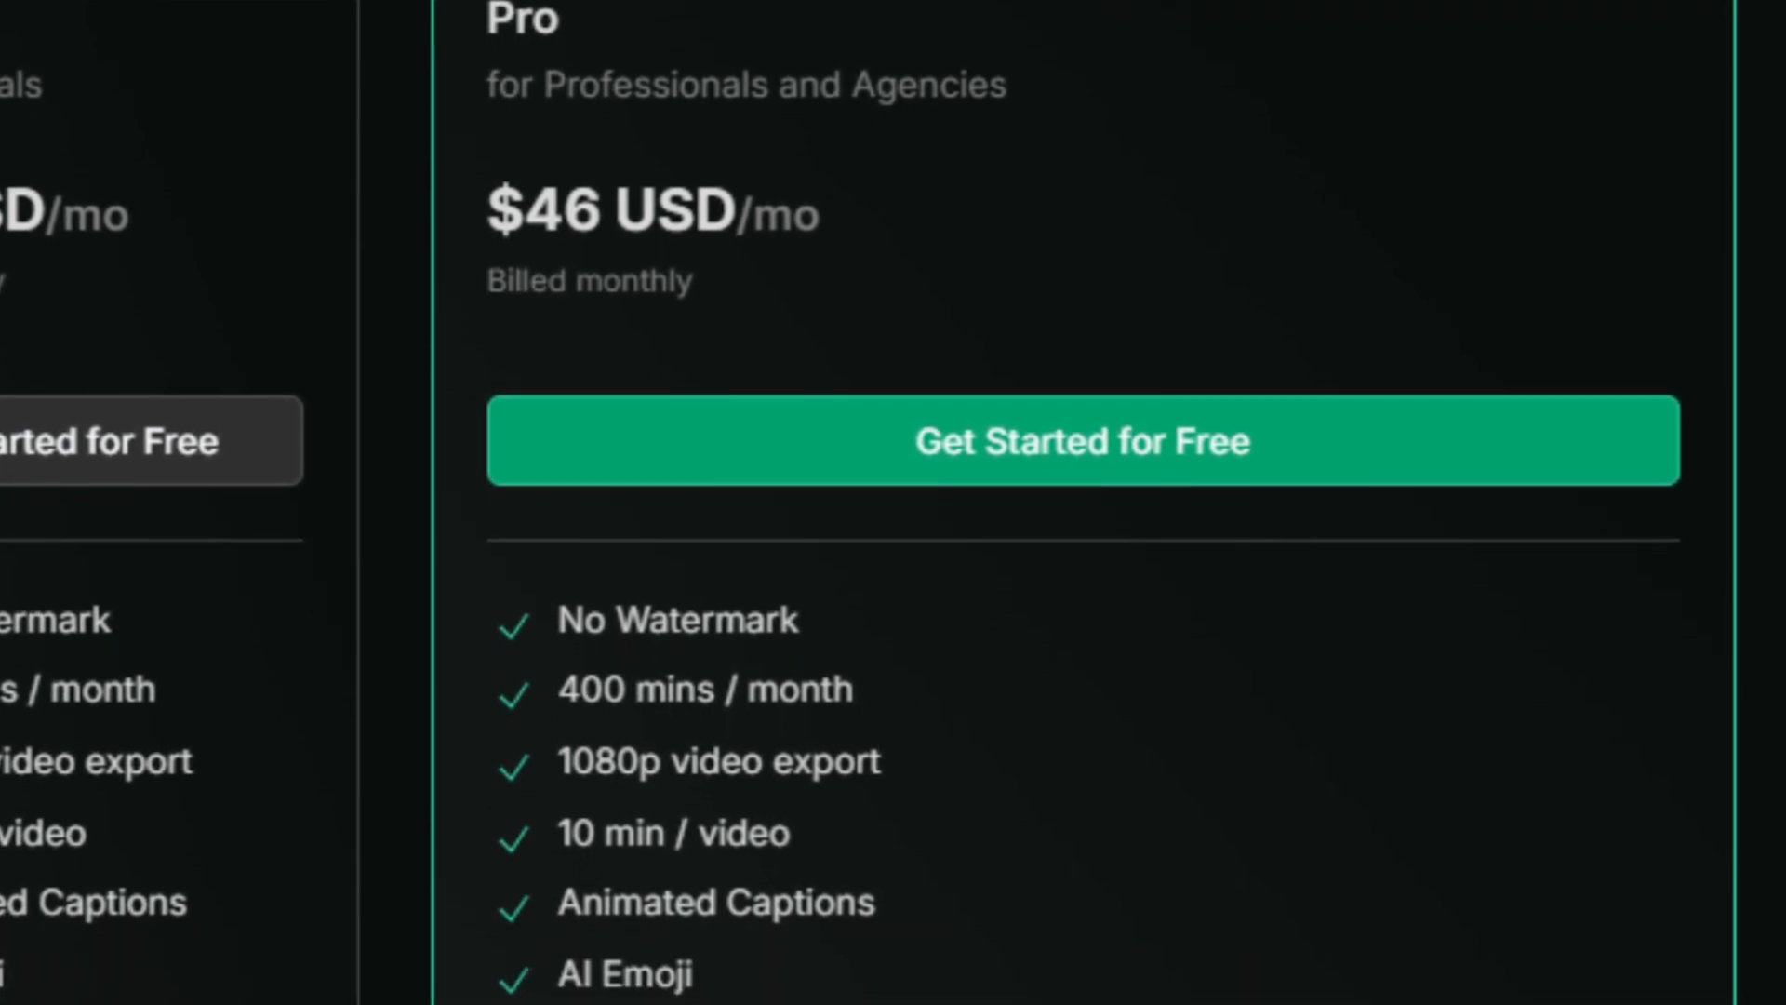
scroll(down, 3)
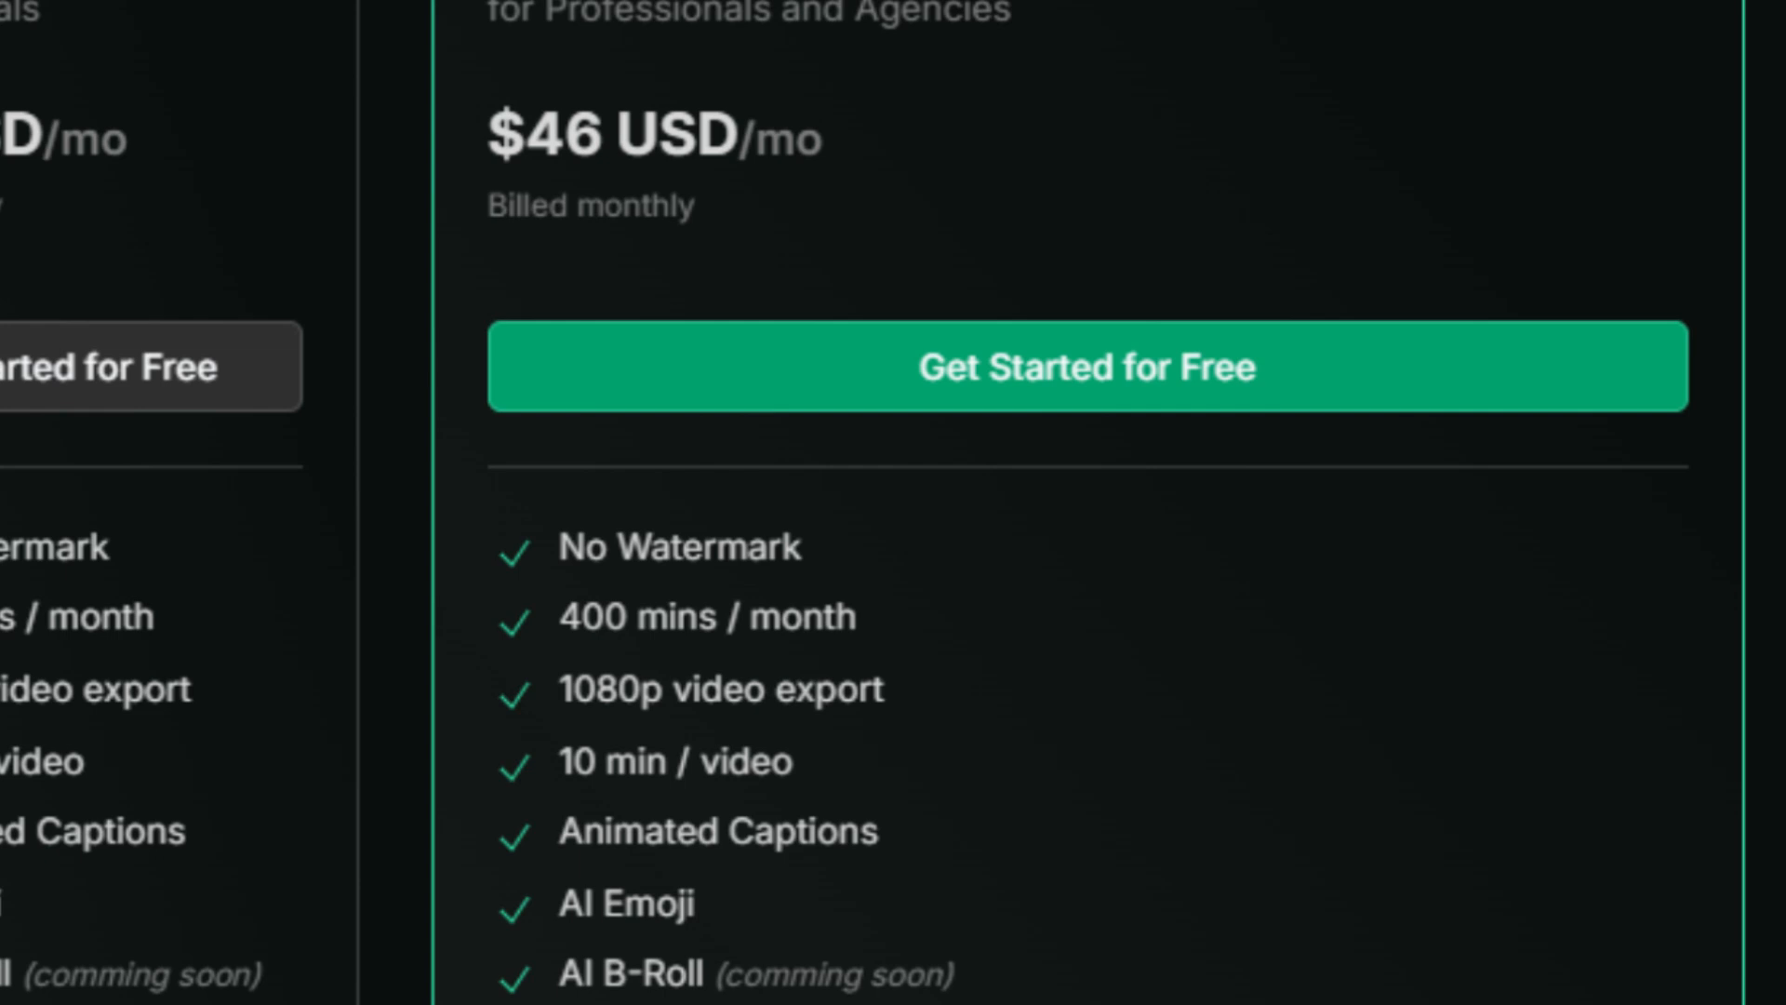
scroll(down, 3)
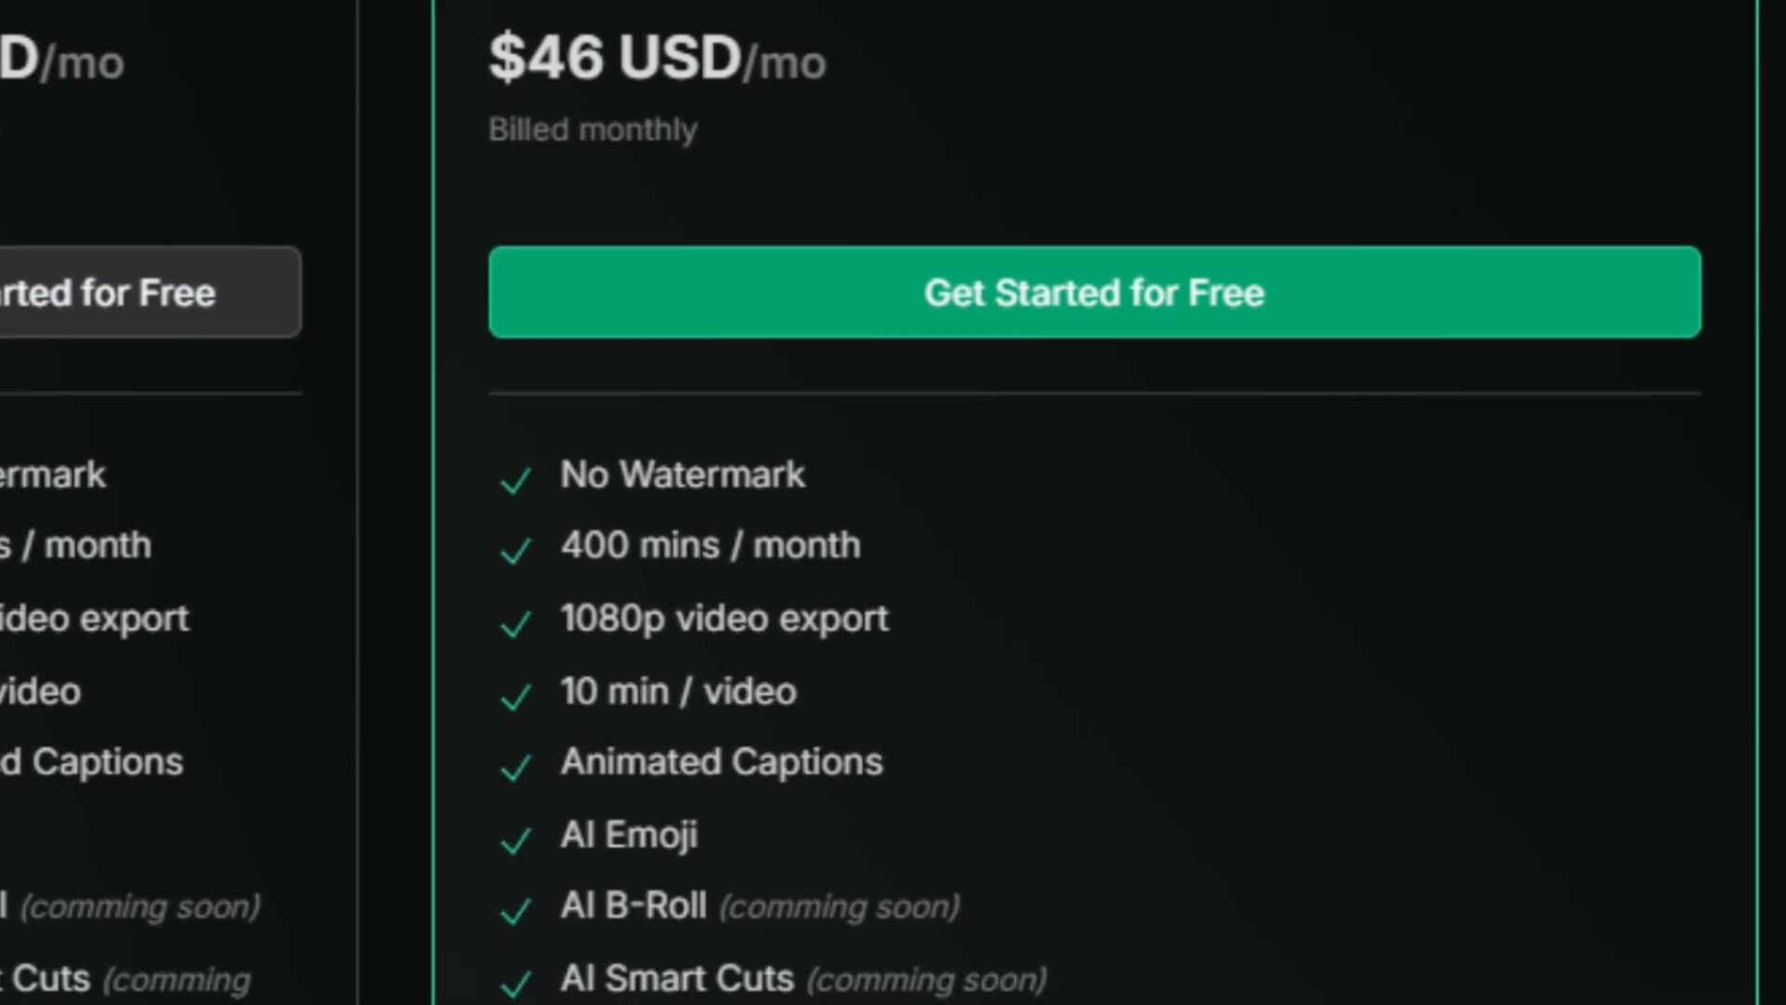
scroll(down, 3)
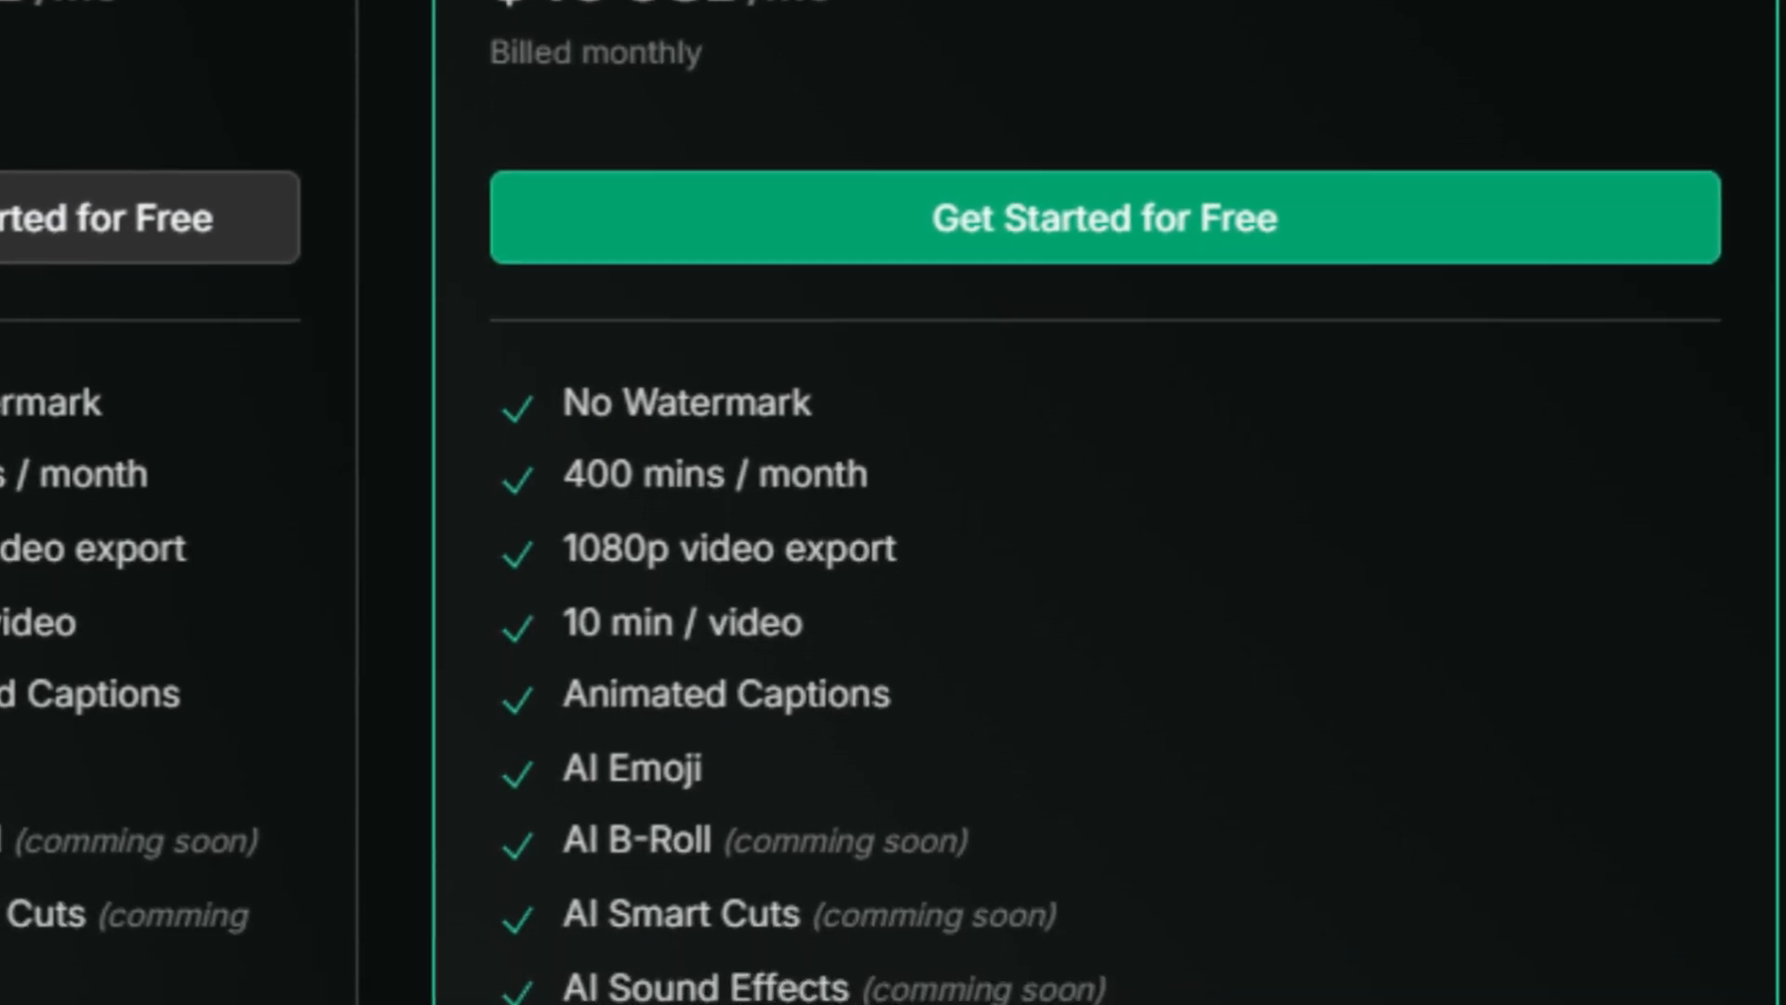
scroll(down, 3)
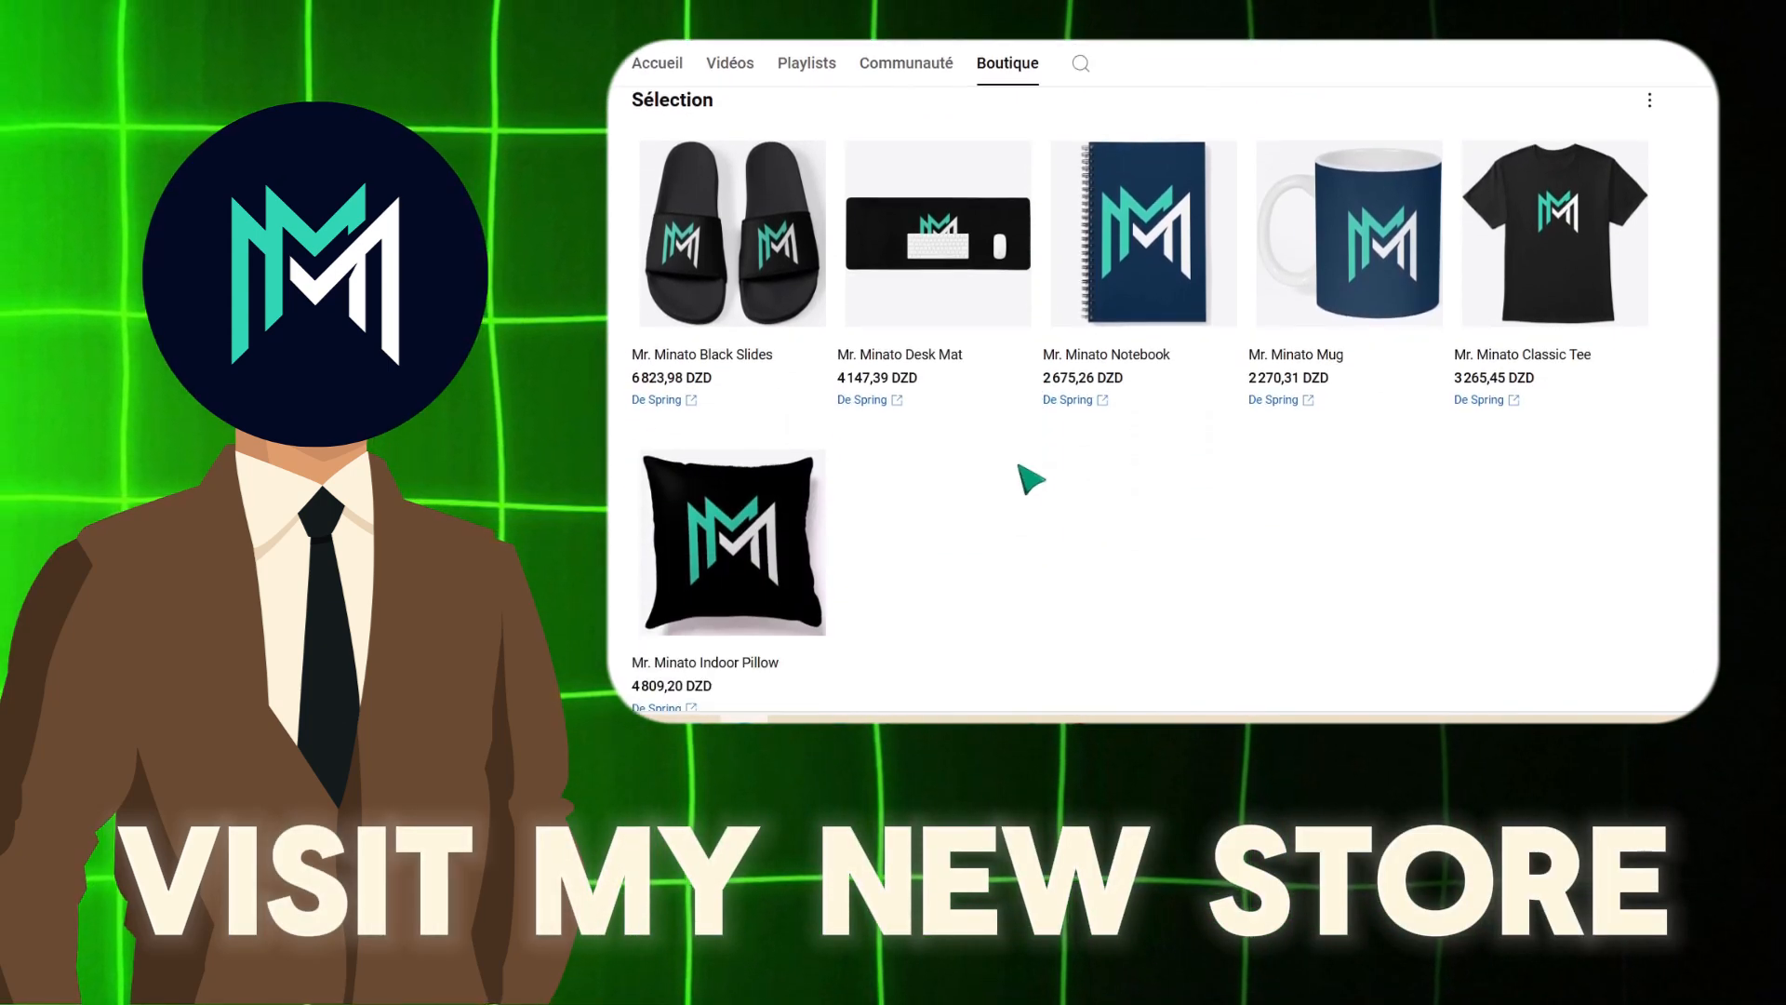
mouse_move(1344, 308)
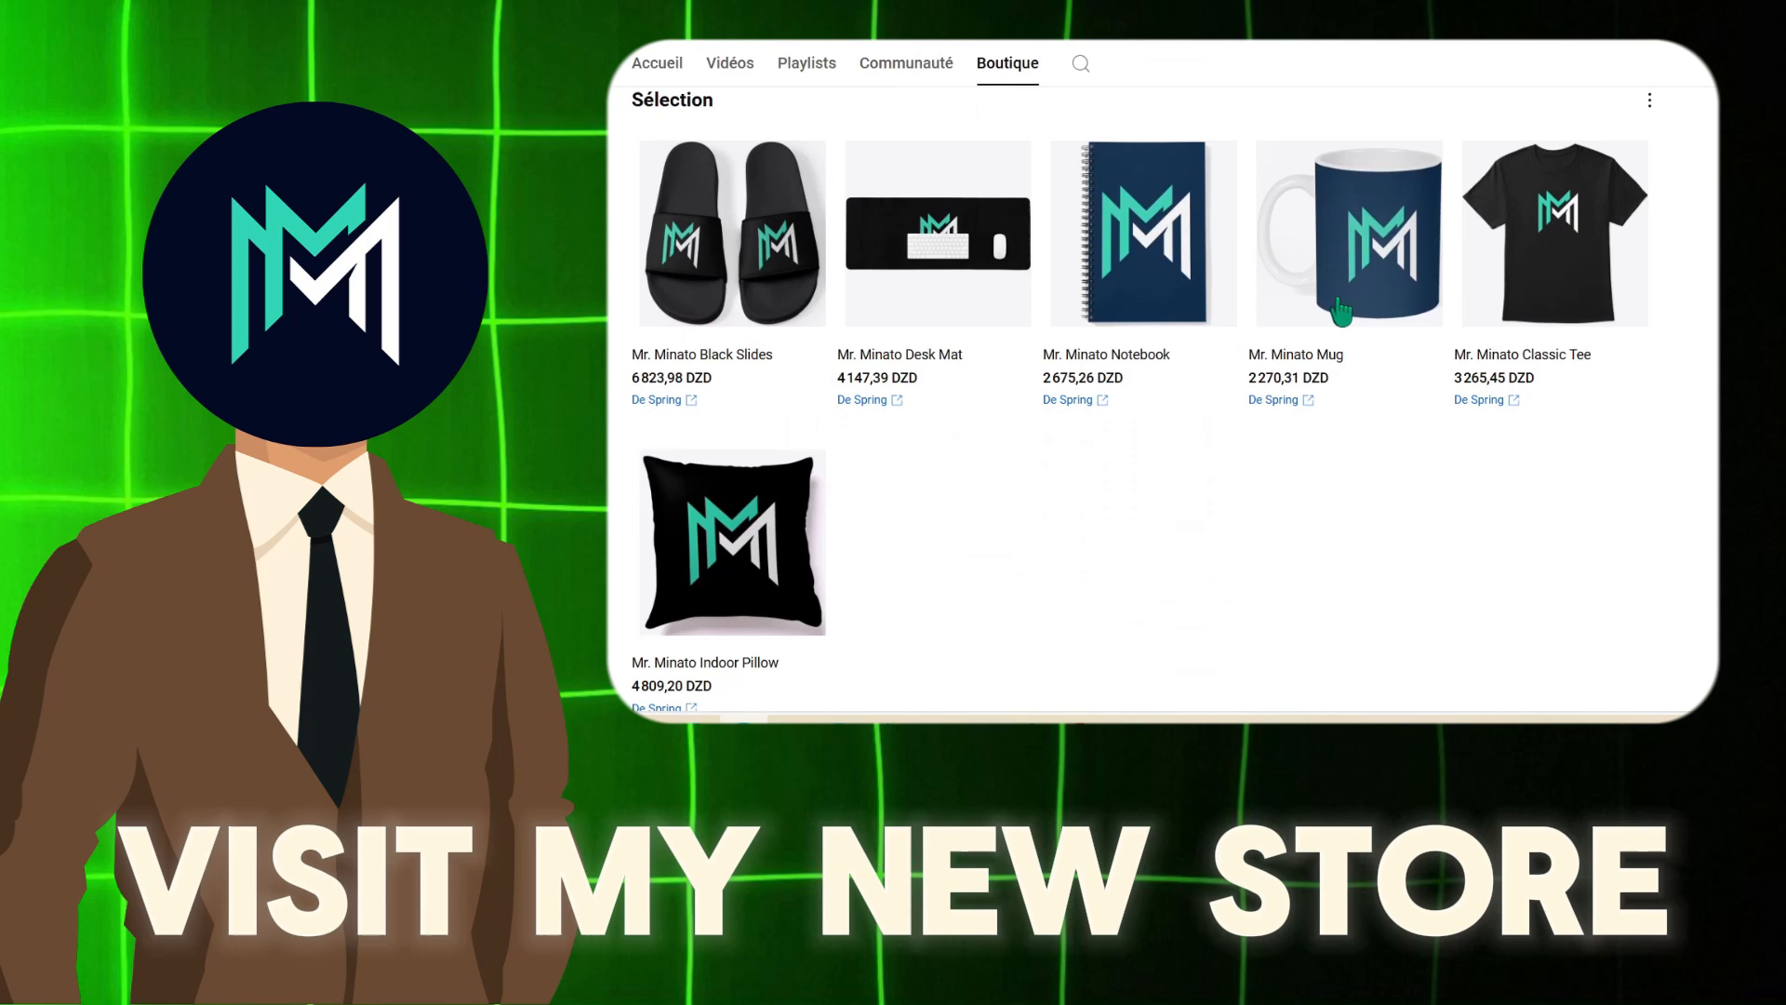
mouse_move(803, 626)
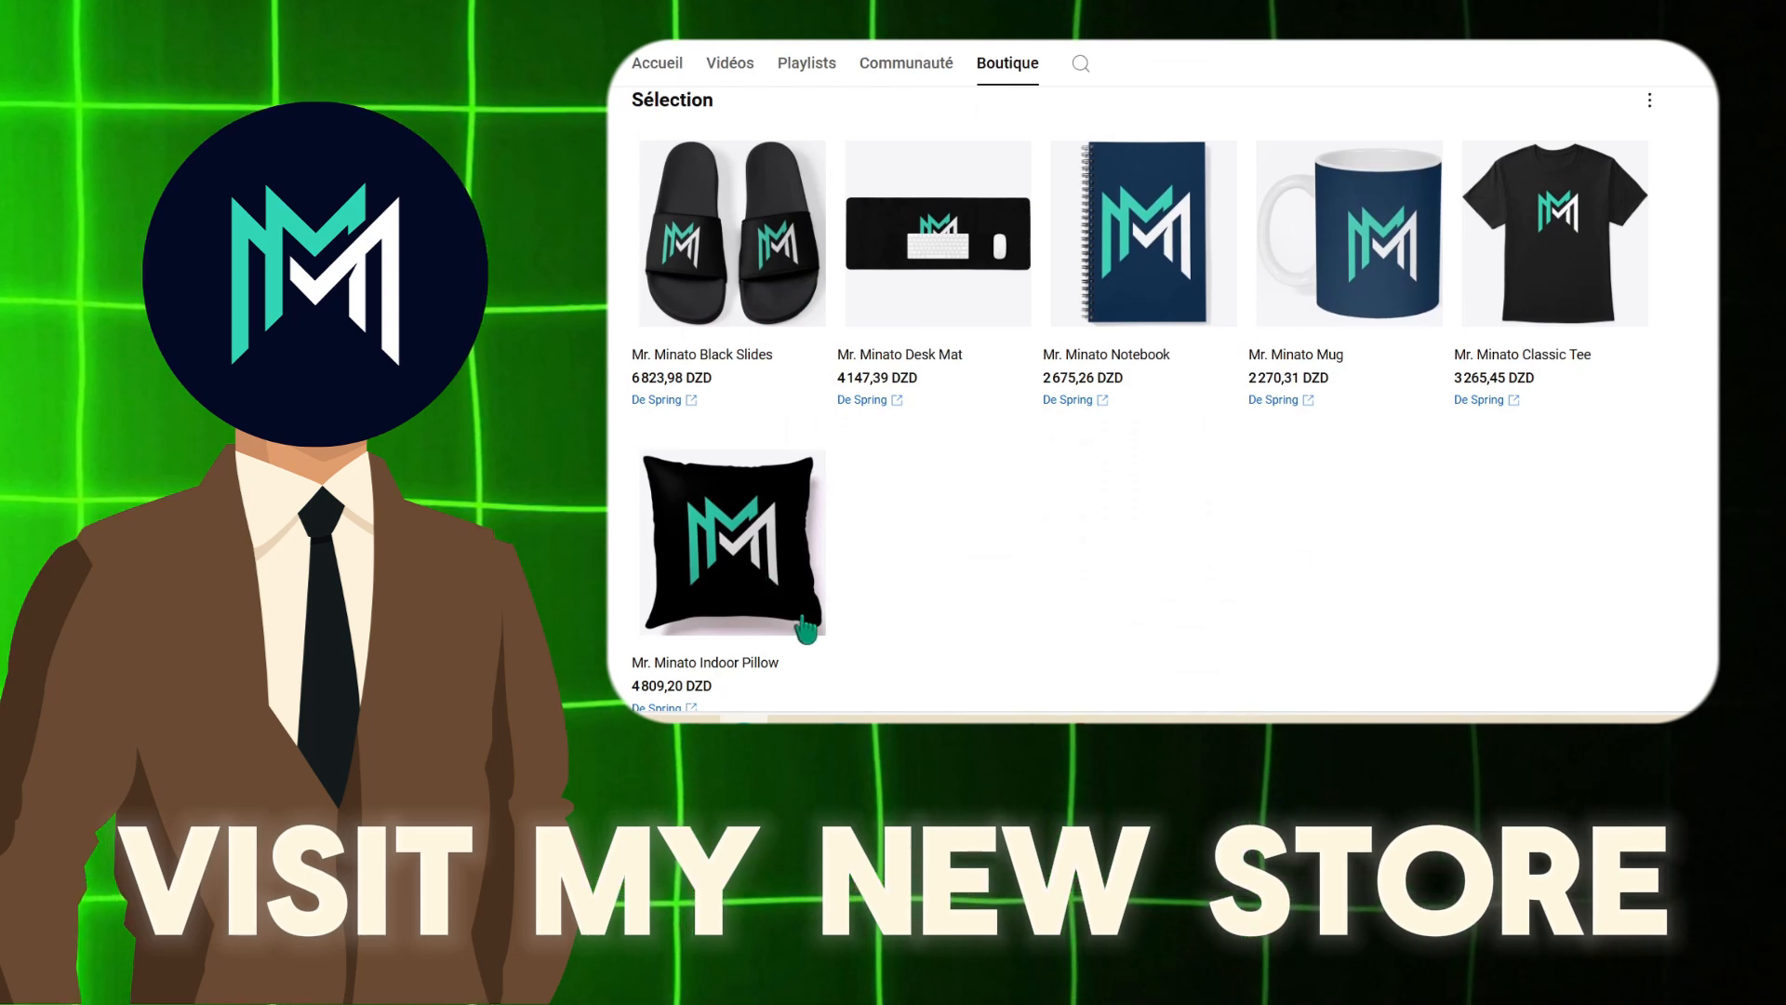